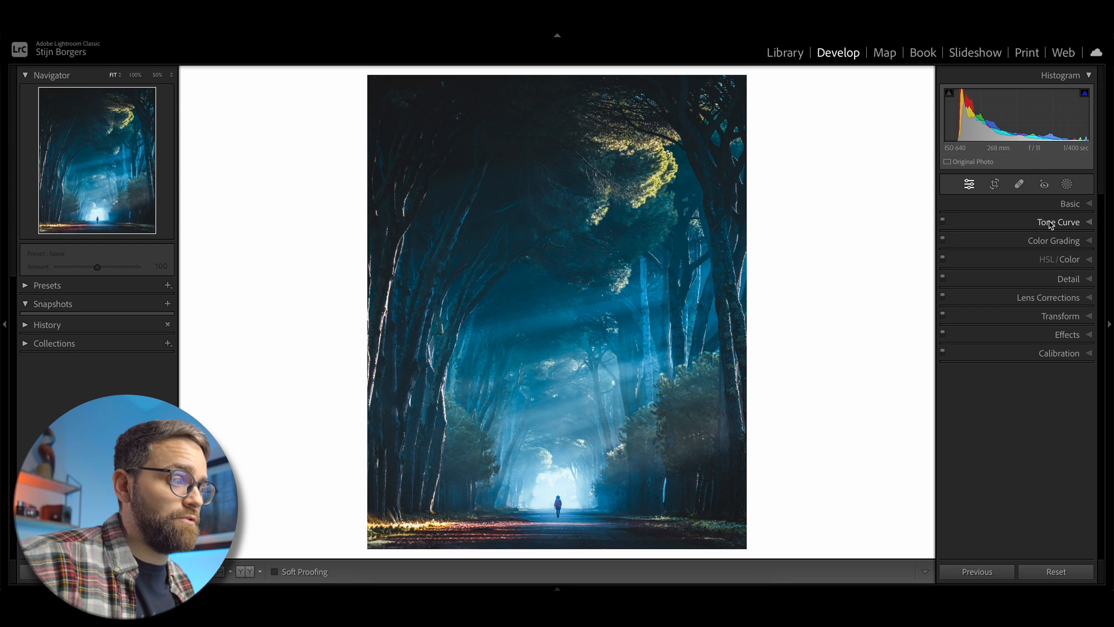
Expand the Tone Curve and nudge the lower shadow point up, down and sideways.
left_click(1058, 221)
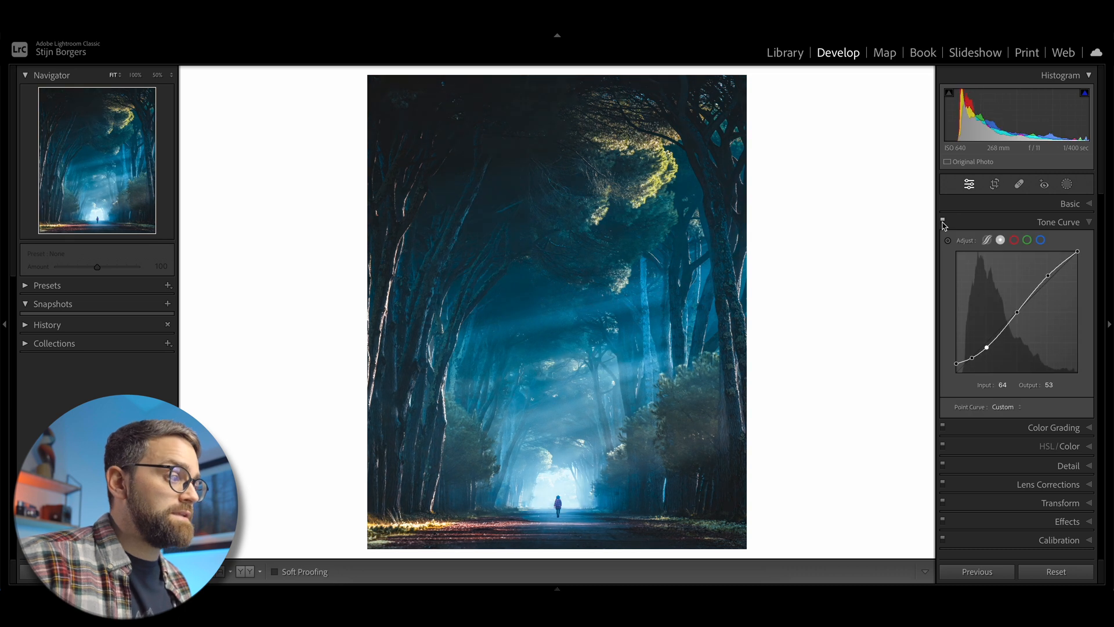
left_click(943, 221)
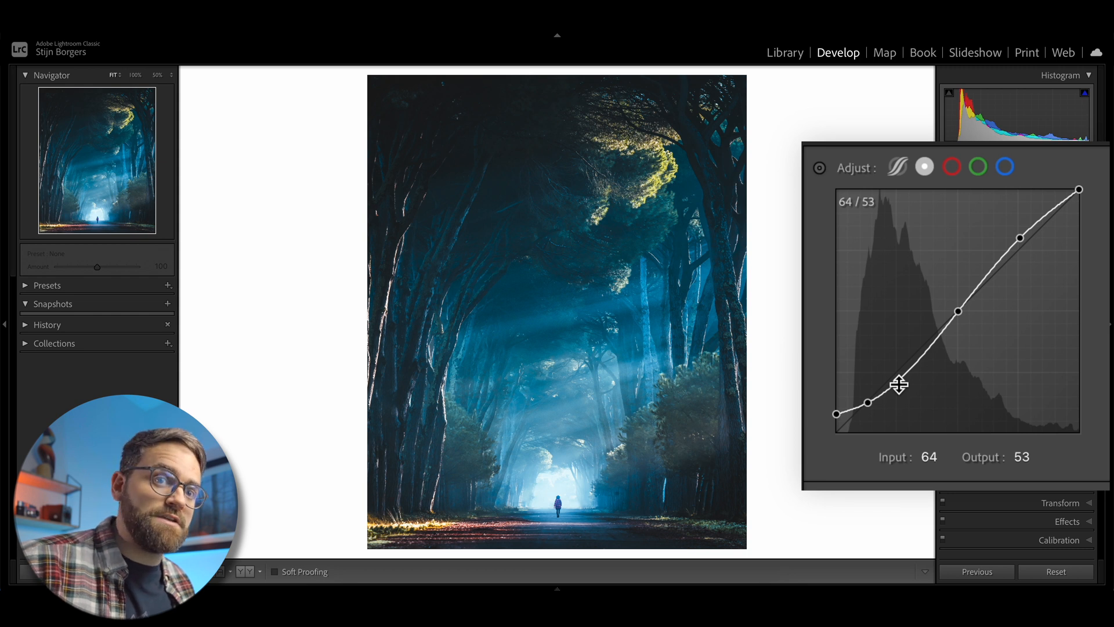
left_click_drag(868, 401, 901, 382)
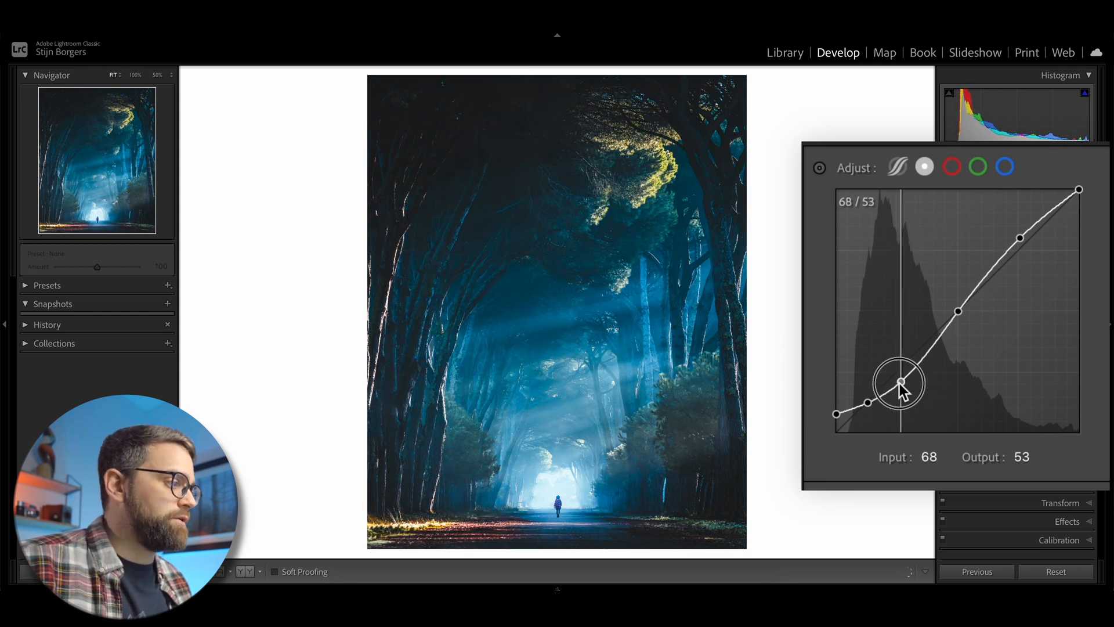
left_click_drag(902, 383, 894, 377)
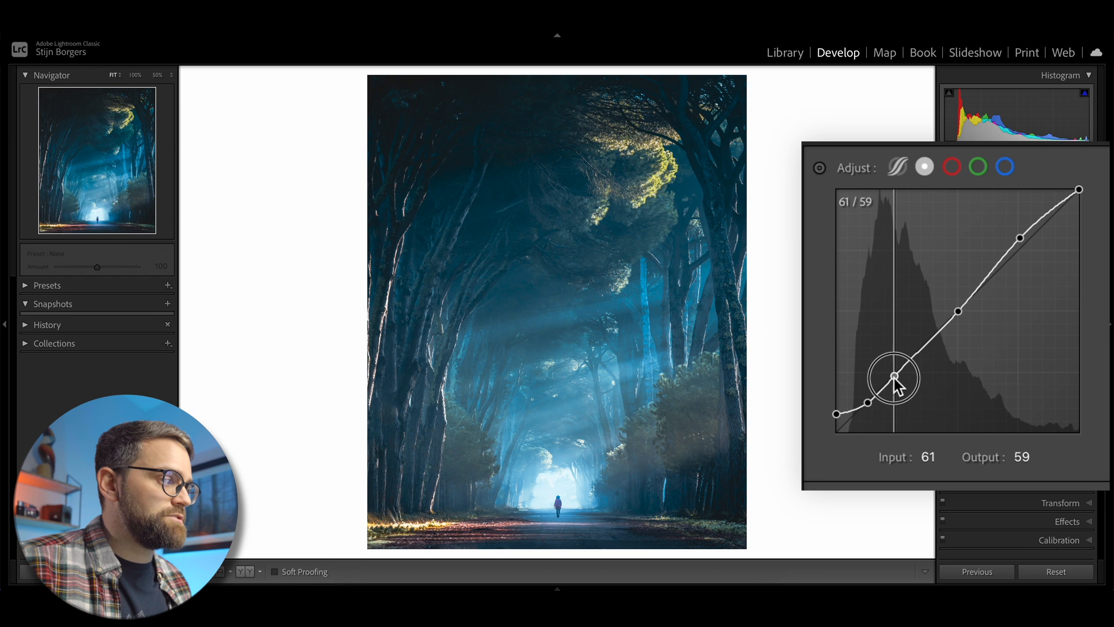
left_click_drag(894, 377, 894, 374)
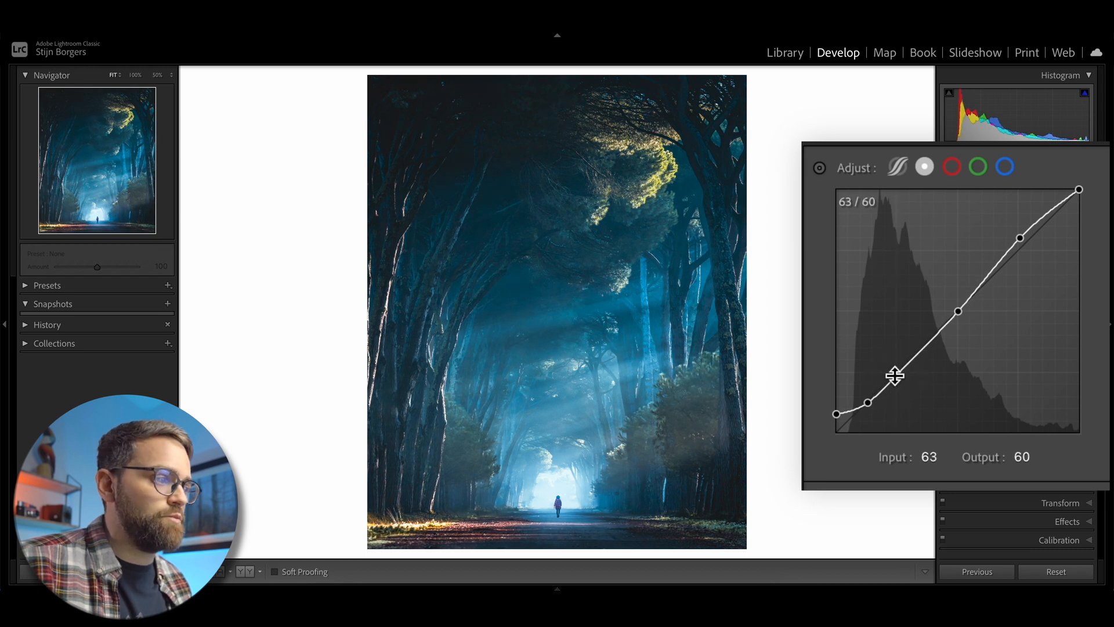
left_click_drag(894, 376, 893, 382)
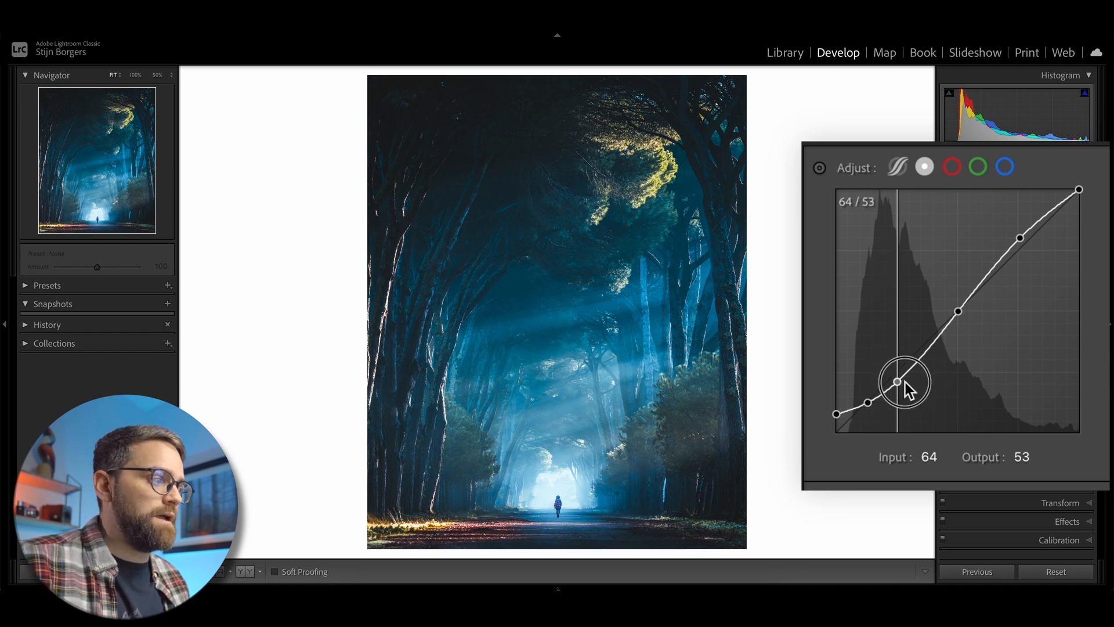
left_click_drag(900, 381, 918, 384)
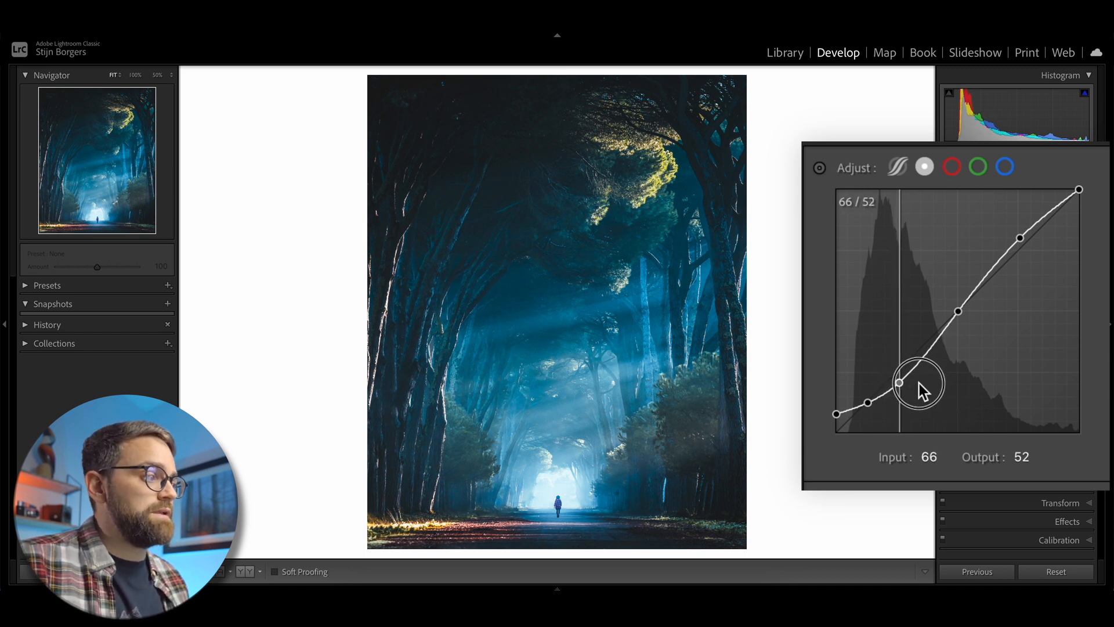
left_click_drag(925, 384, 913, 390)
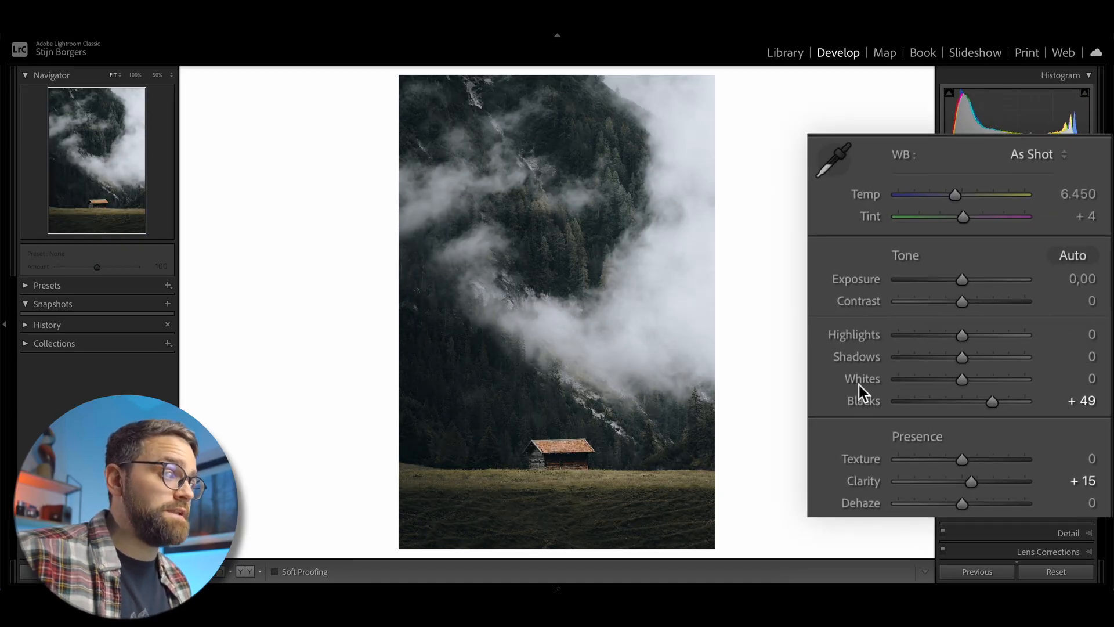
Check the cabin photo's Basic sliders and expand its Tone Curve panel.
left_click(1073, 255)
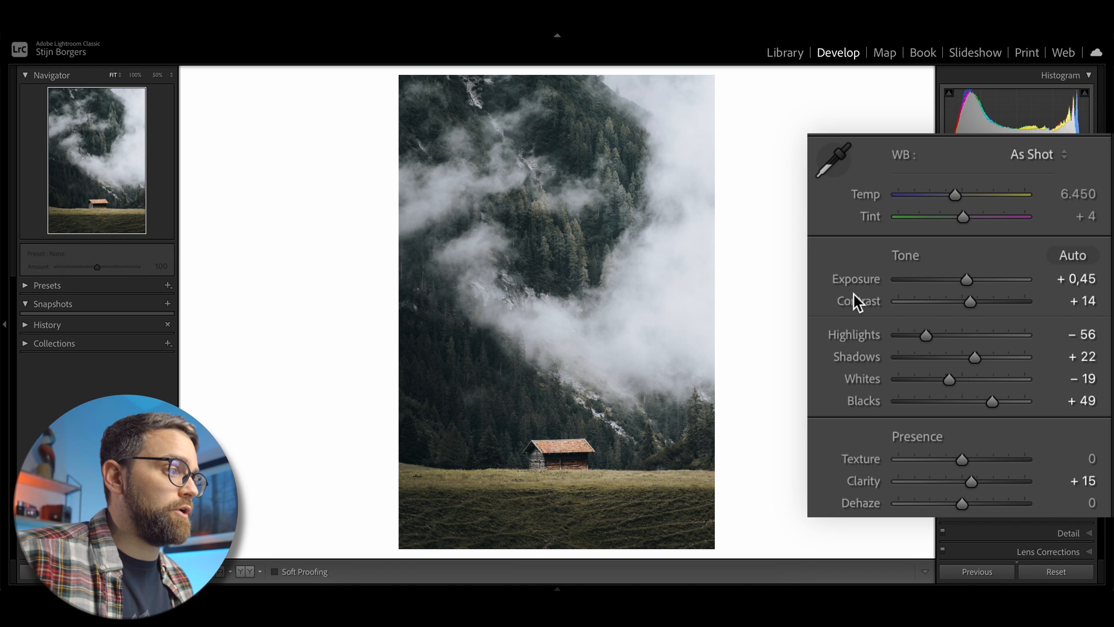
mouse_move(902, 254)
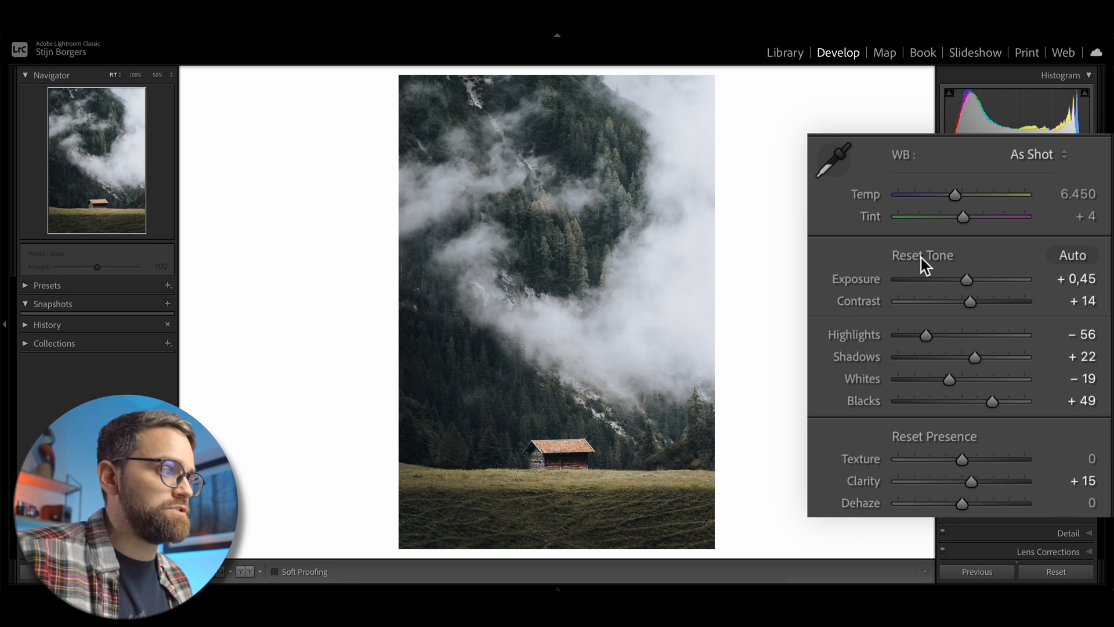
left_click(922, 254)
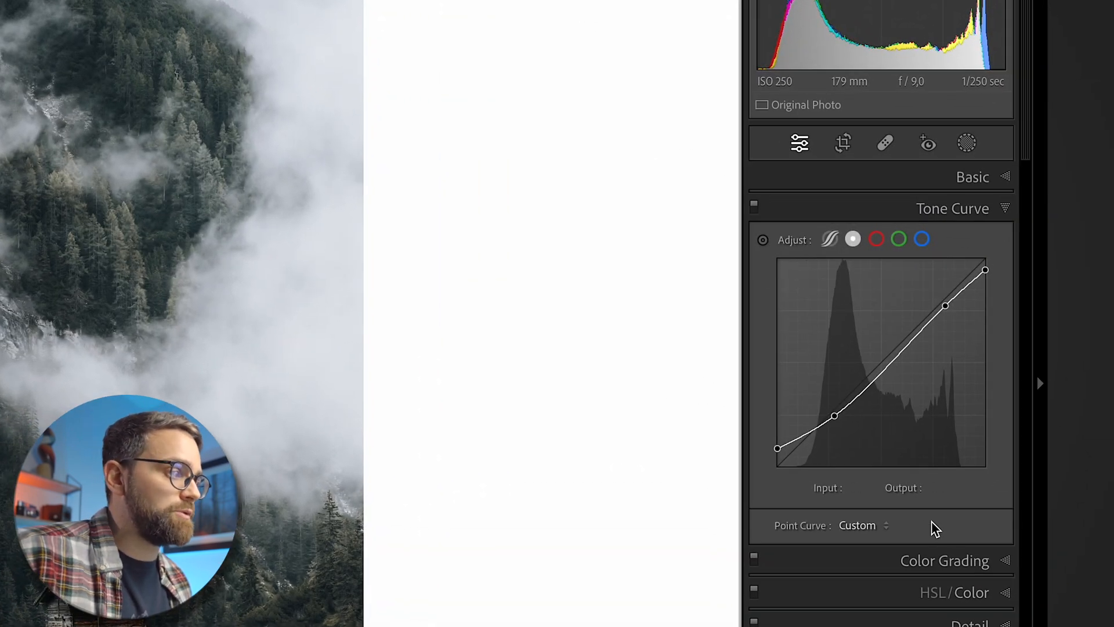
Expand Color Grading, then open Masking and select the church photo's Linear Gradient mask.
left_click(945, 240)
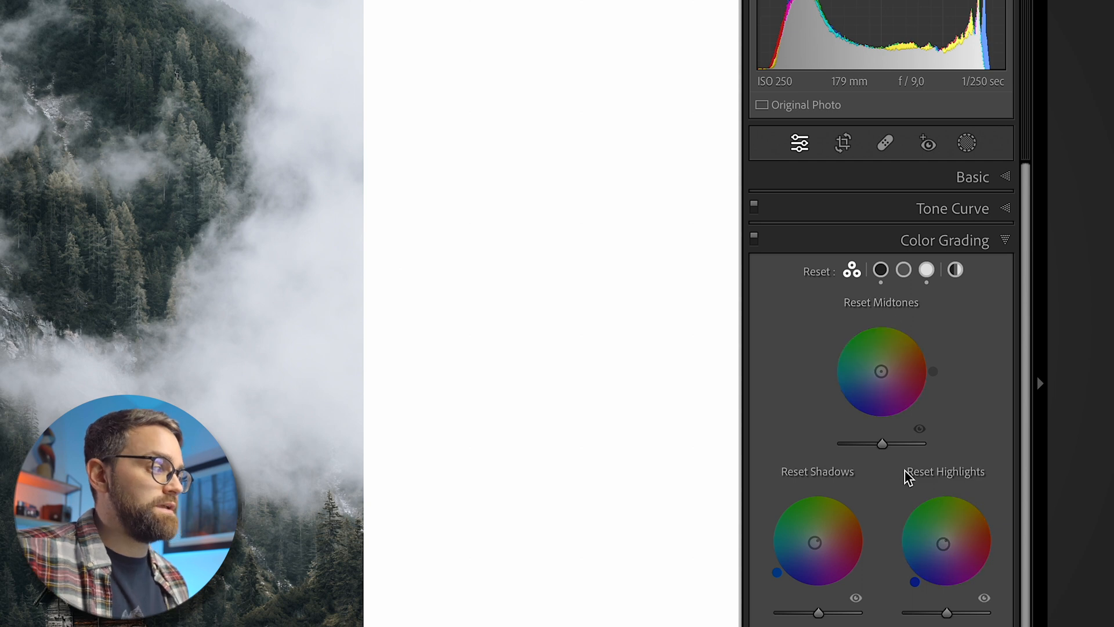
left_click(954, 273)
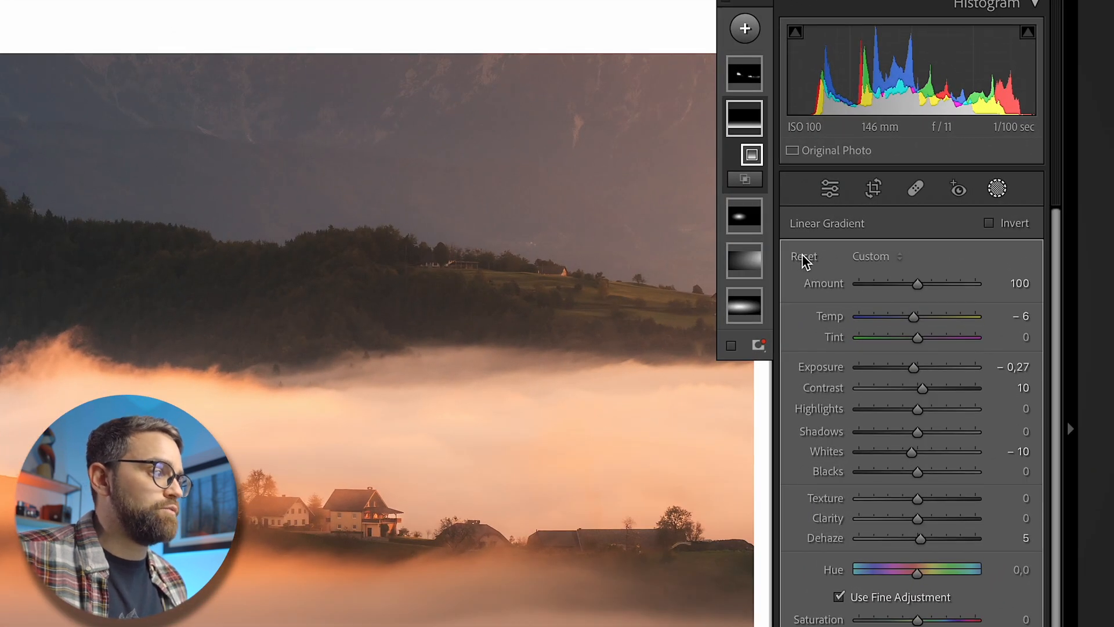
left_click(802, 256)
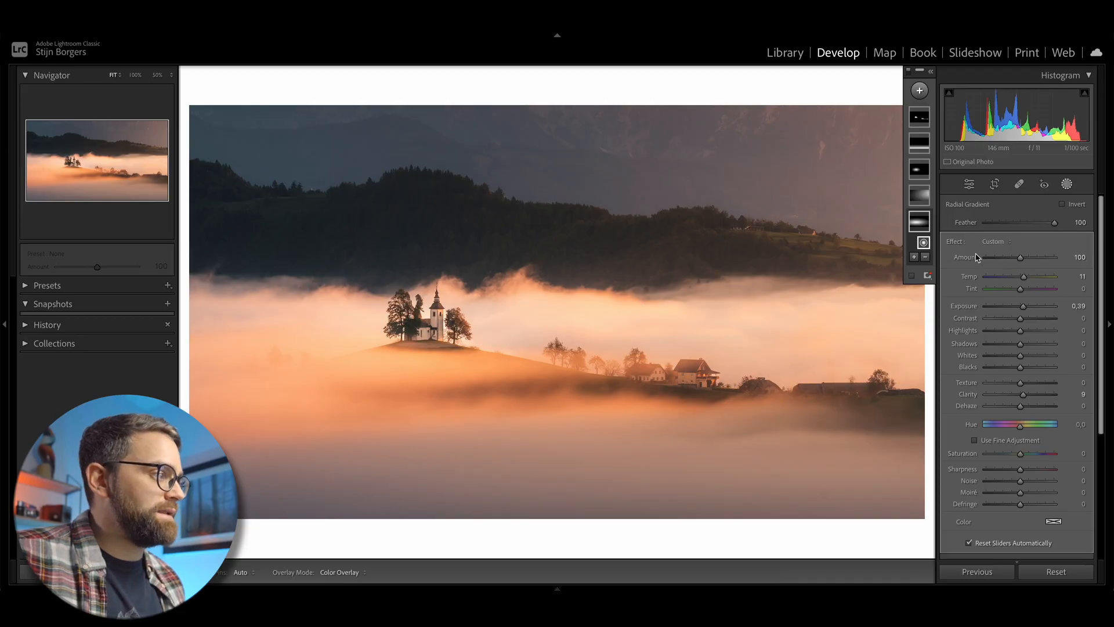
Adjust the radial gradient's effect Amount, first raising it to about 140, then fine-tuning.
left_click_drag(1038, 257, 1055, 257)
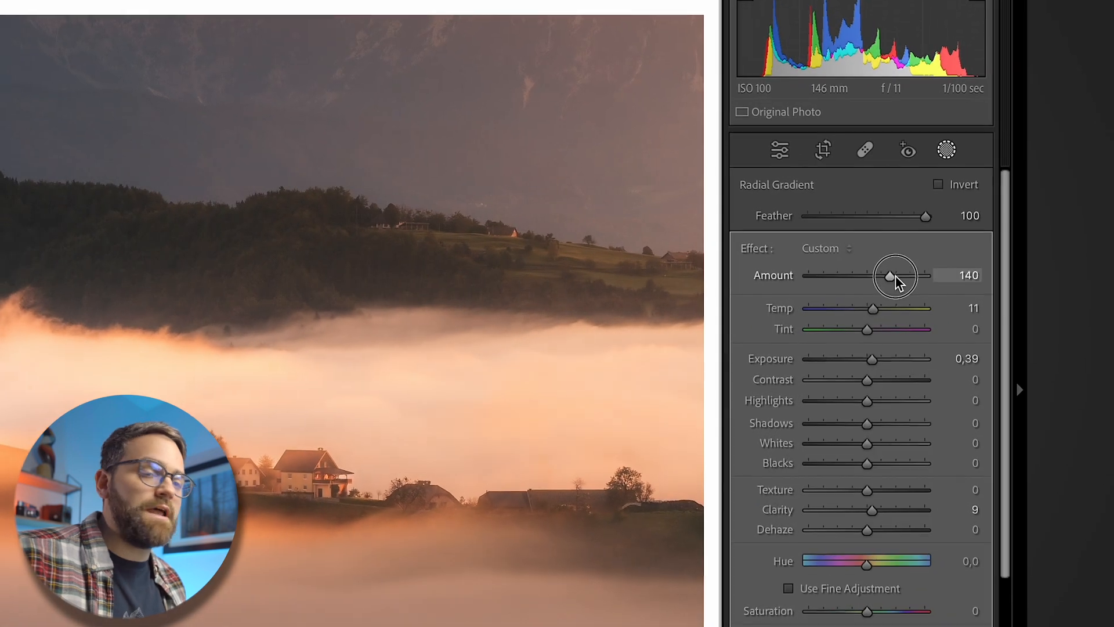
left_click_drag(892, 276, 867, 276)
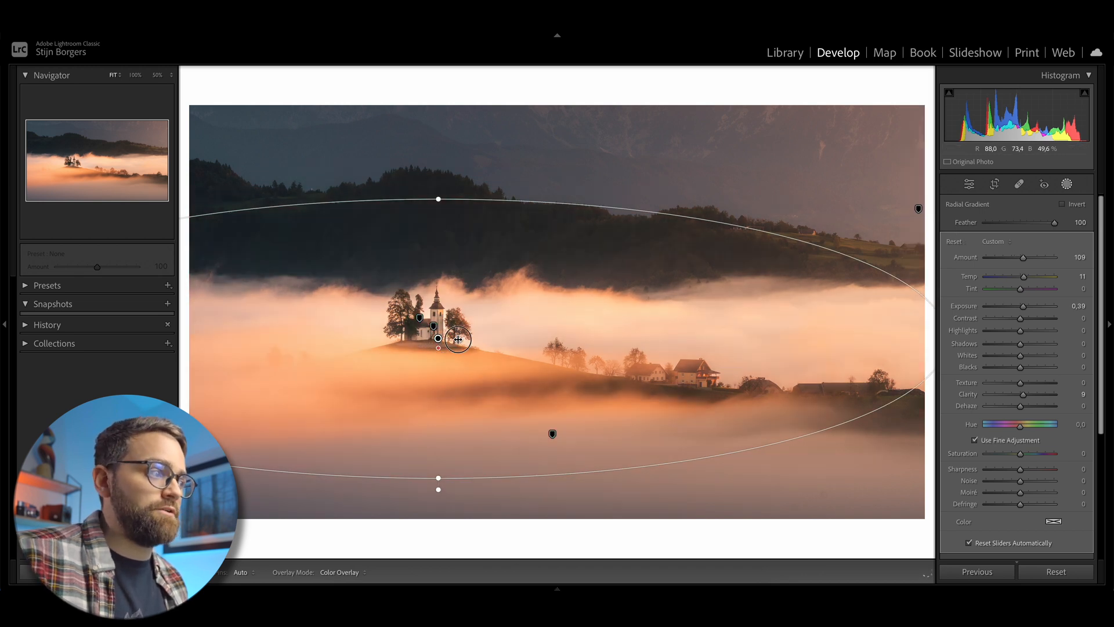
left_click_drag(458, 338, 431, 337)
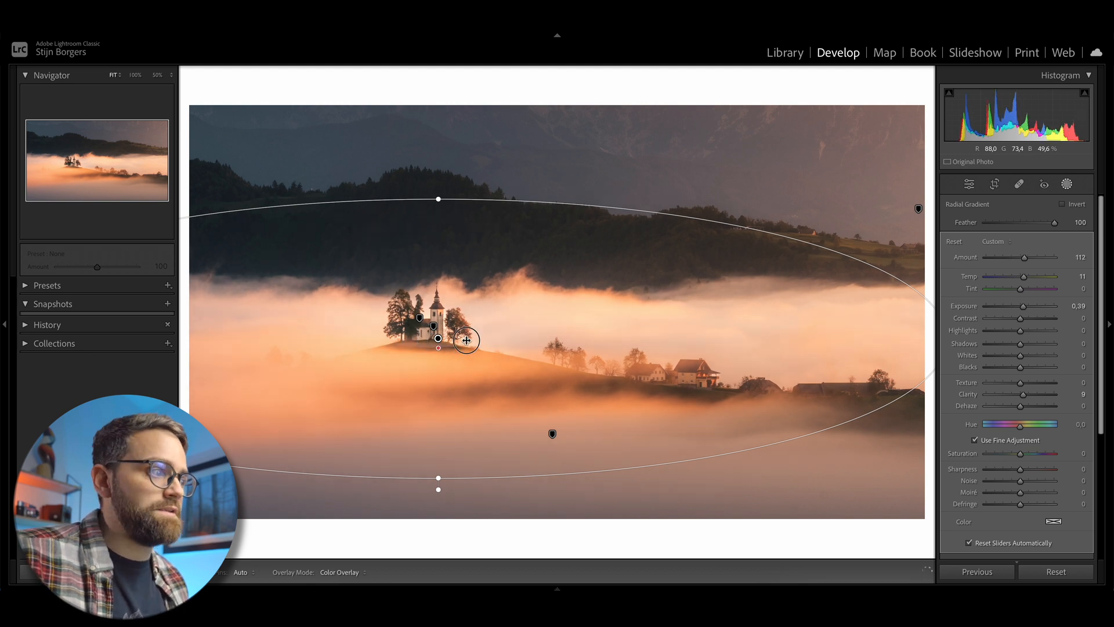
left_click_drag(467, 340, 393, 340)
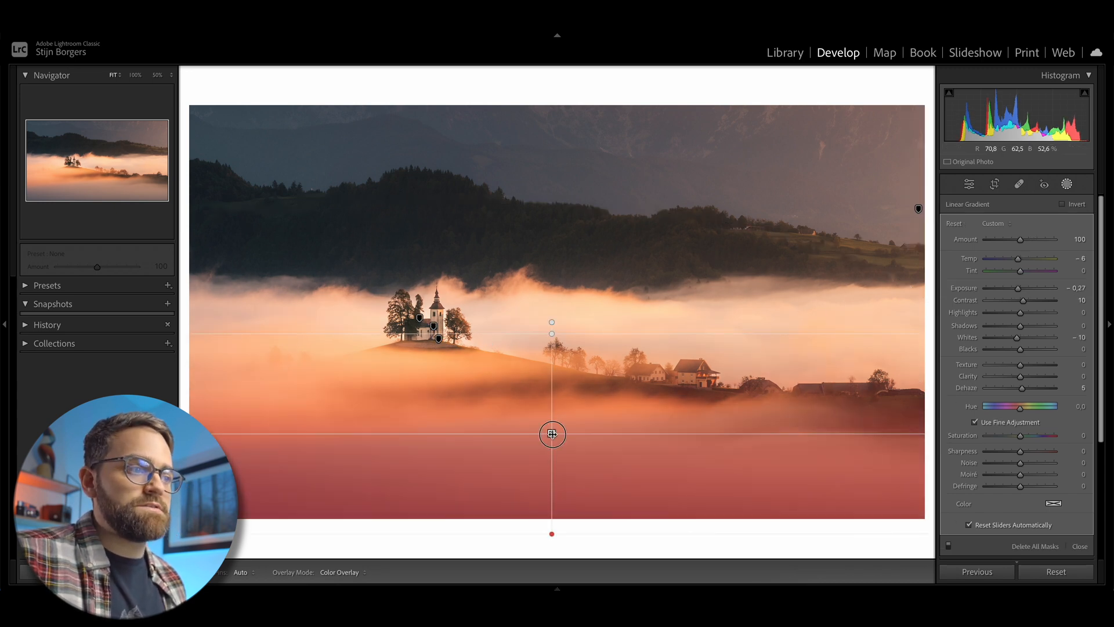
Adjust the linear gradient on the fog, then raise the Select Subject mask Amount.
left_click_drag(552, 434, 532, 434)
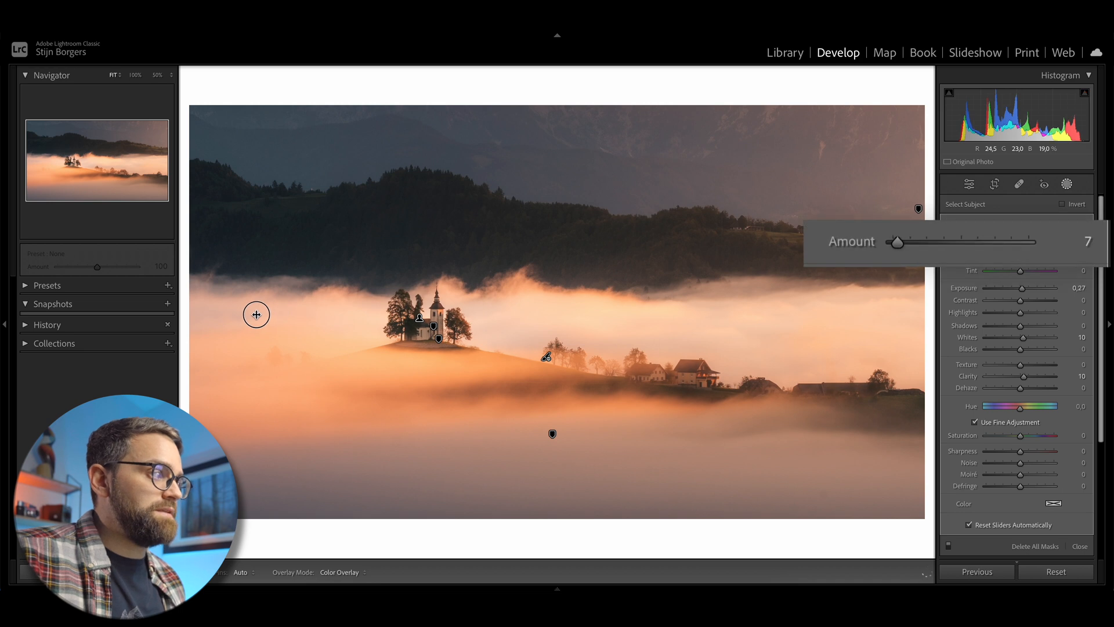
left_click_drag(897, 243, 1022, 243)
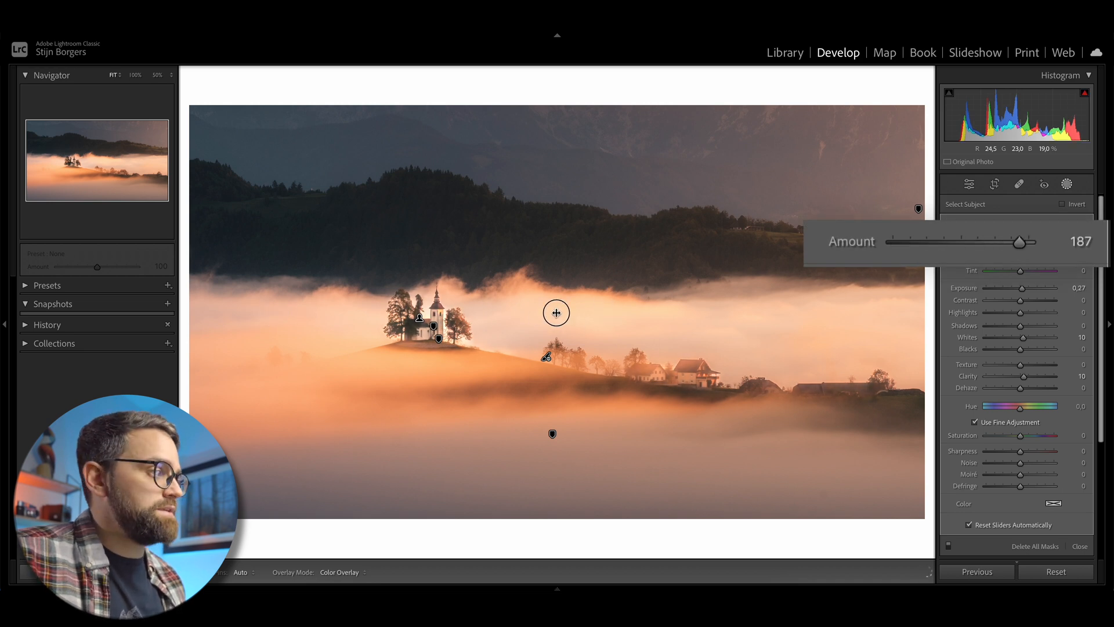
left_click_drag(1004, 242, 954, 241)
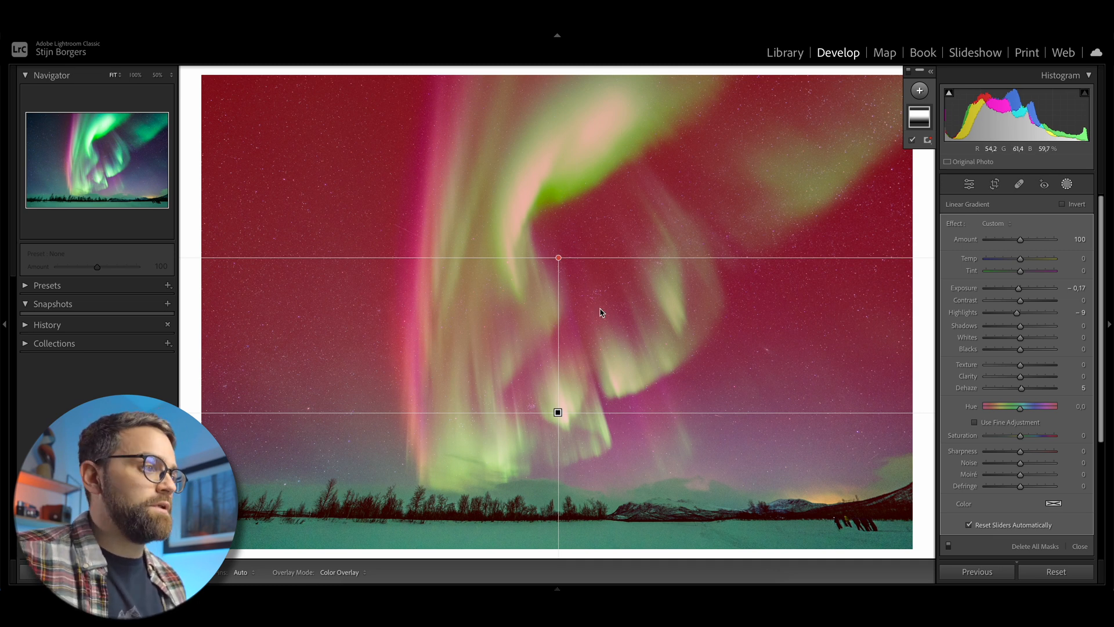
Move the aurora's linear gradient toward the treeline, then stretch its transition higher into the sky.
left_click(975, 422)
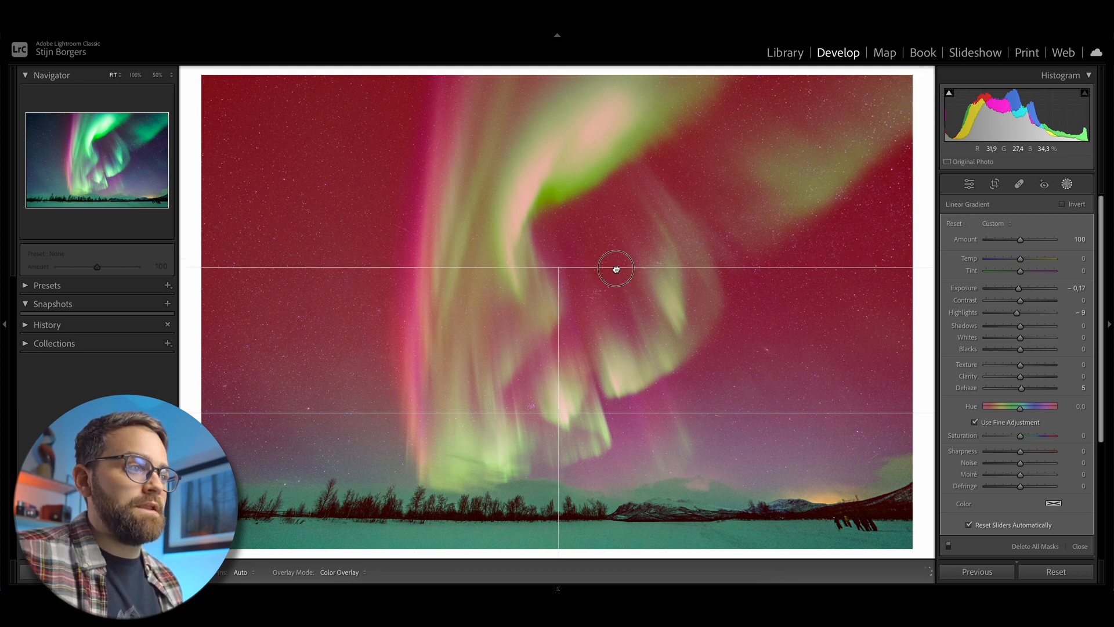
left_click_drag(617, 269, 595, 385)
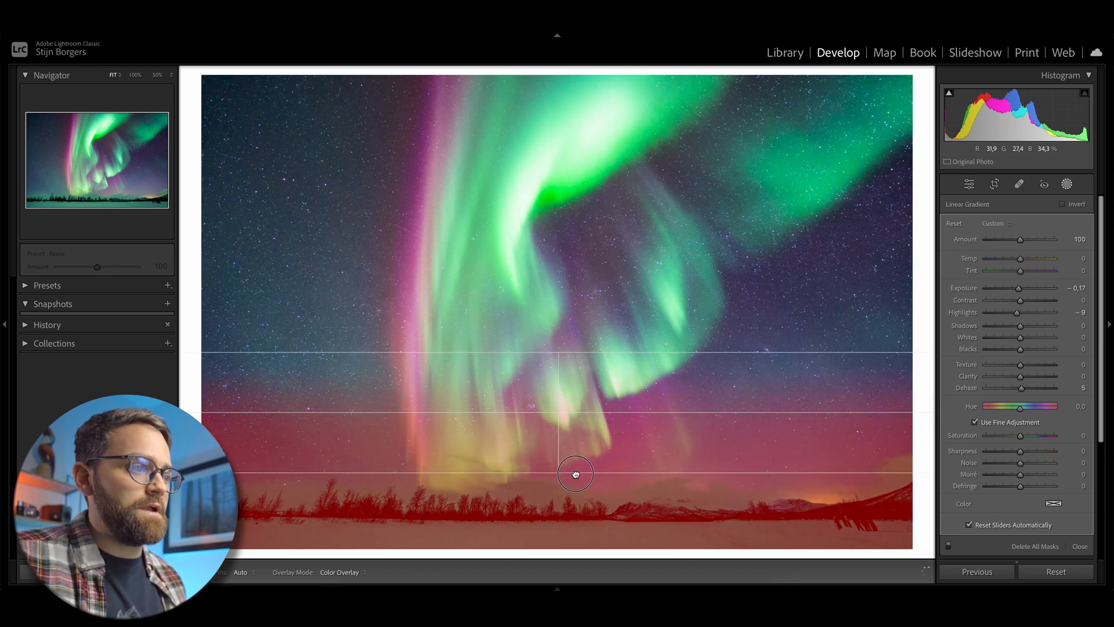
left_click_drag(575, 475, 576, 482)
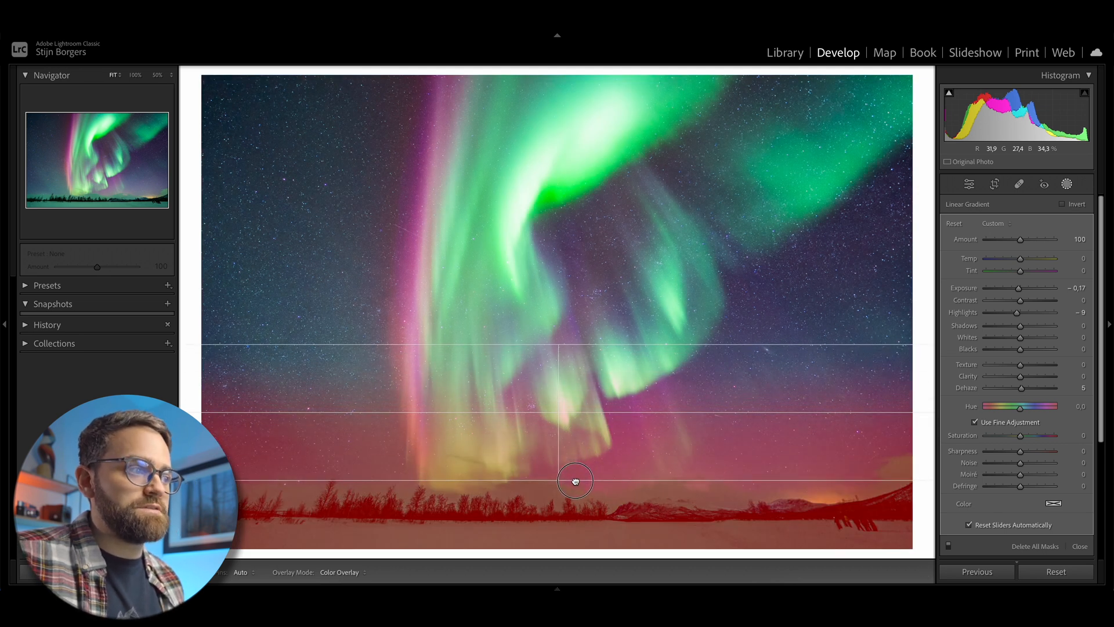
left_click_drag(576, 482, 578, 467)
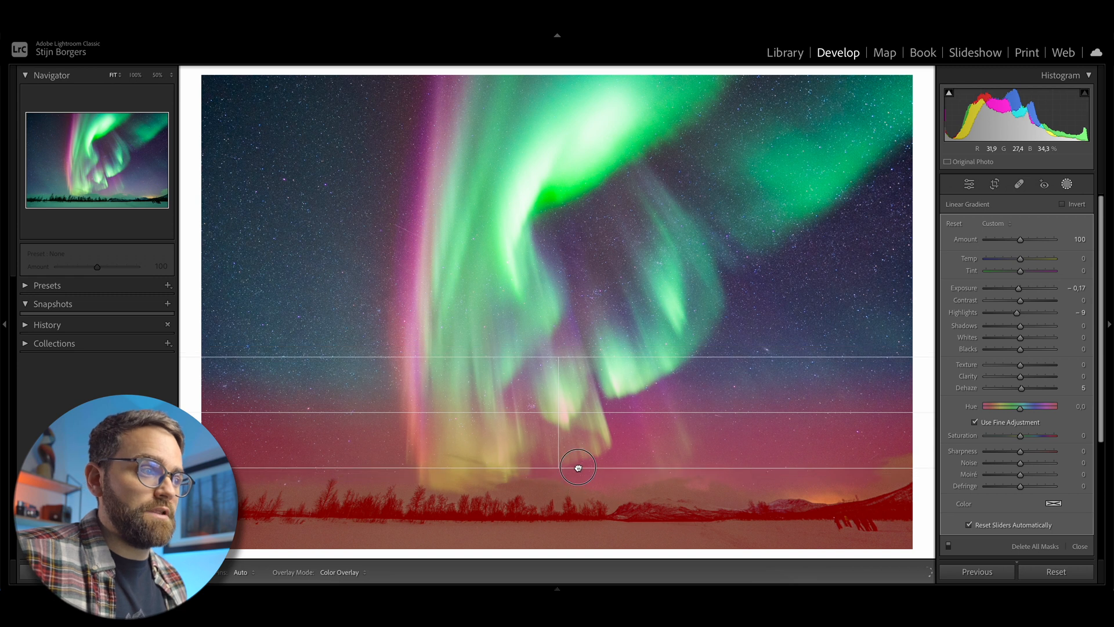
left_click_drag(578, 468, 595, 385)
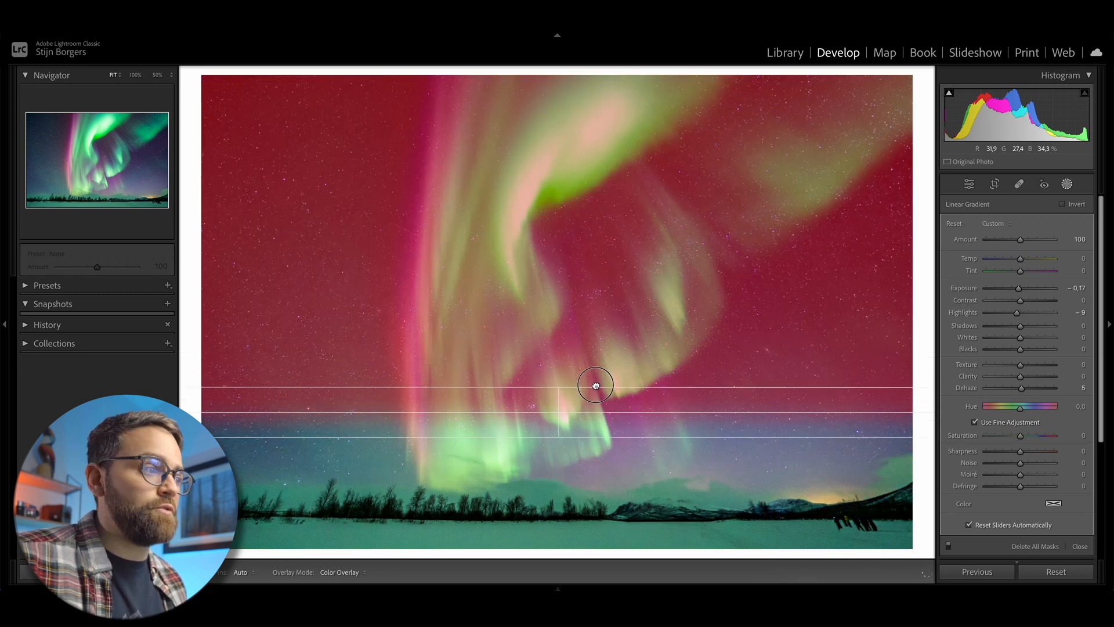
left_click_drag(595, 386, 620, 285)
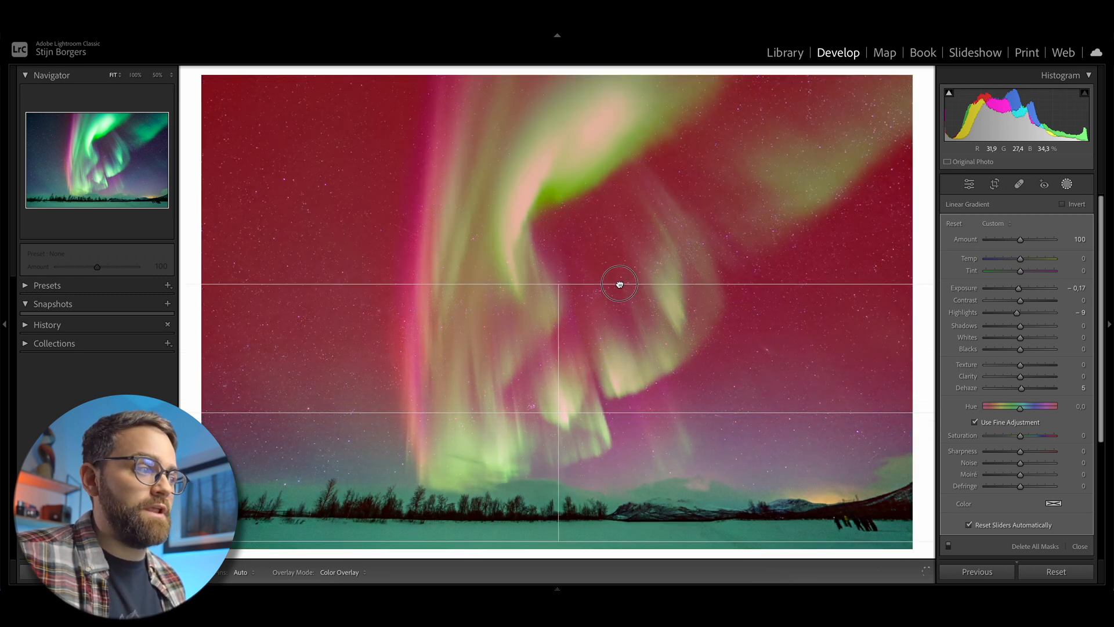
left_click_drag(618, 284, 613, 336)
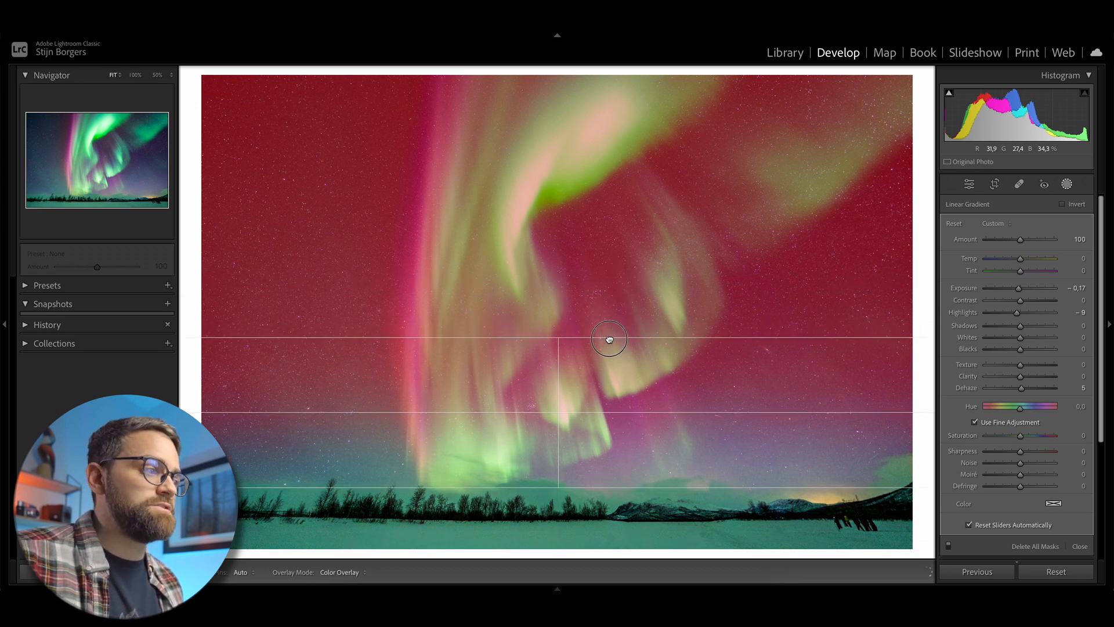
left_click(920, 90)
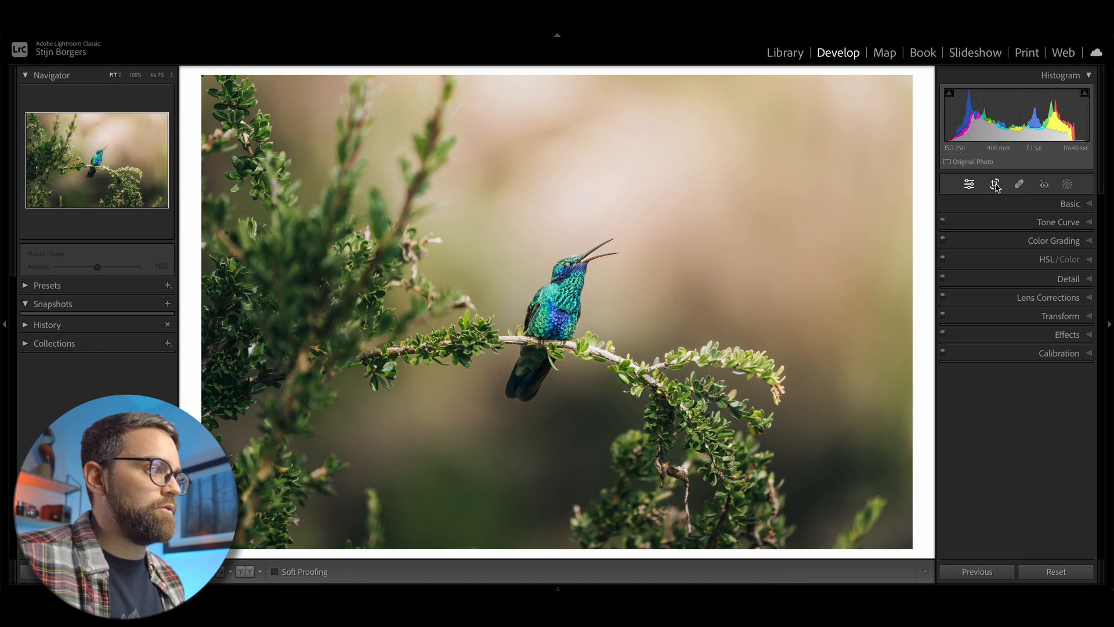
Alt-drag a crop corner inward to tighten evenly around the hummingbird, then apply.
left_click(994, 184)
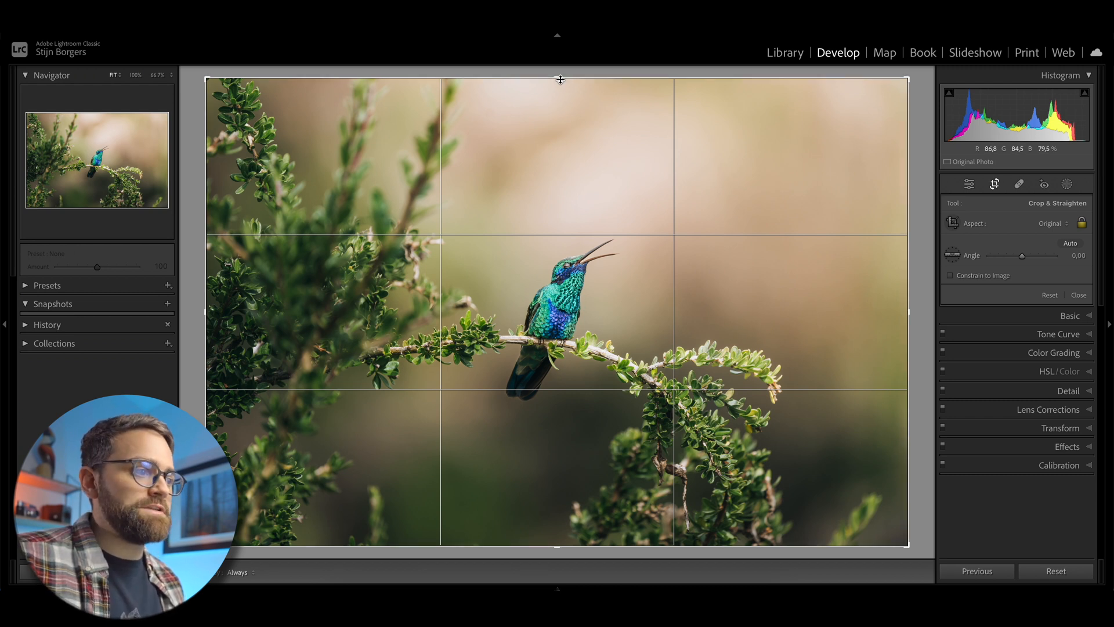
left_click_drag(560, 79, 541, 150)
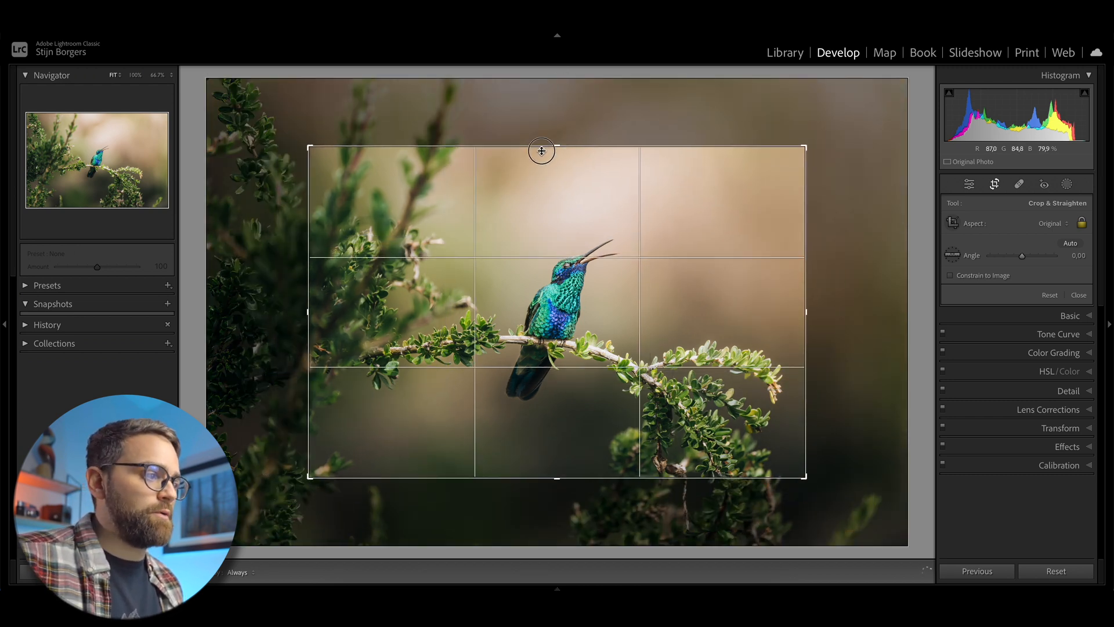
left_click_drag(541, 151, 524, 194)
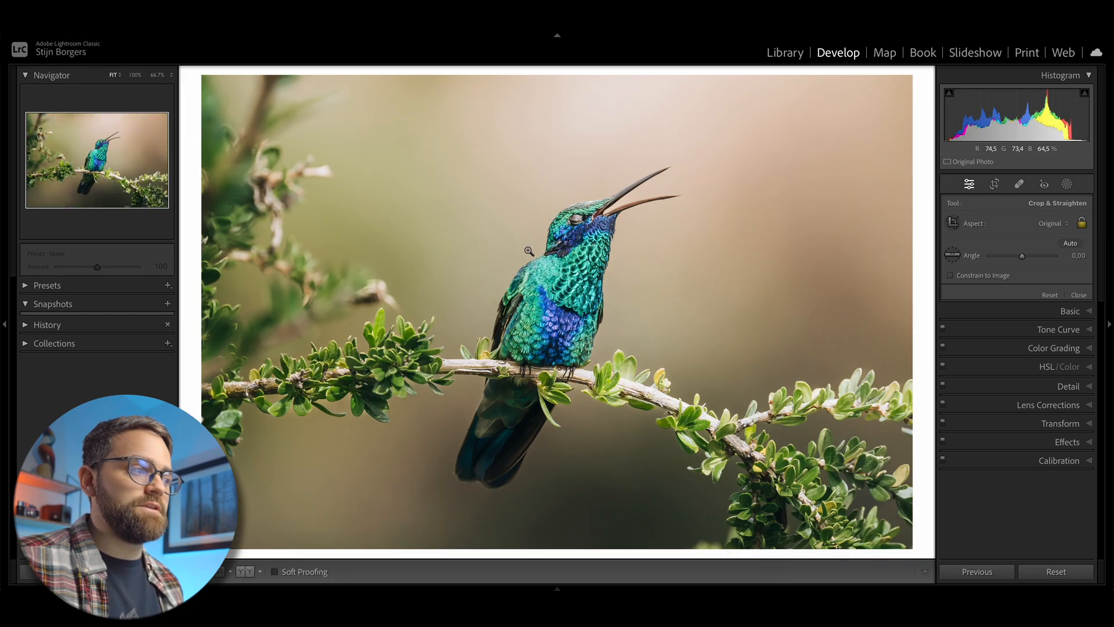
left_click(1078, 295)
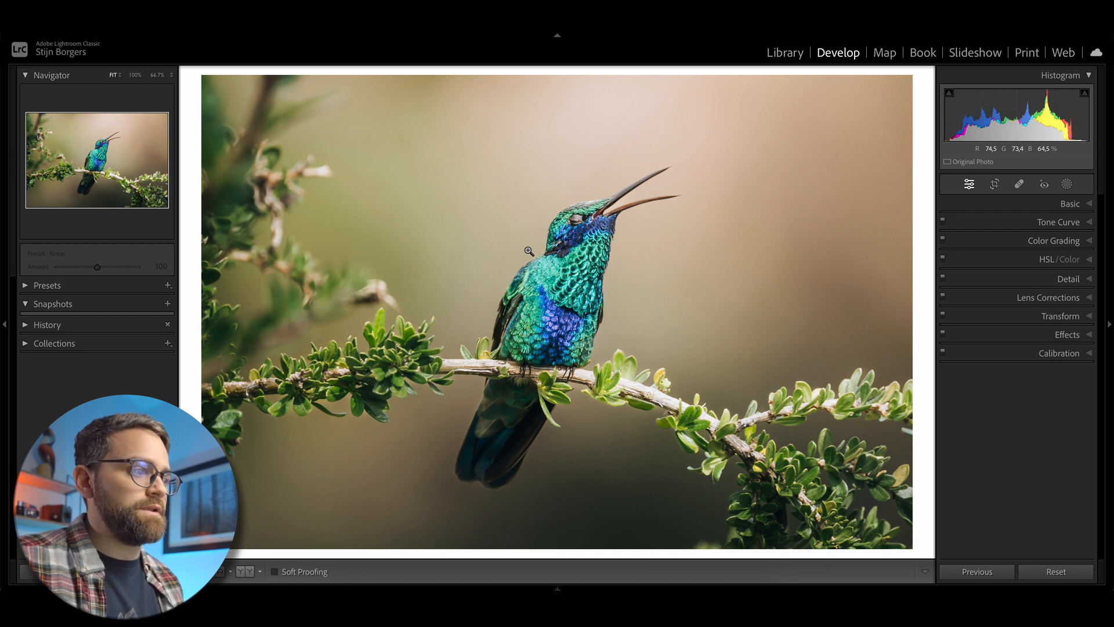
Reopen Crop Overlay on the hummingbird photo and drag a crop edge handle.
left_click(994, 184)
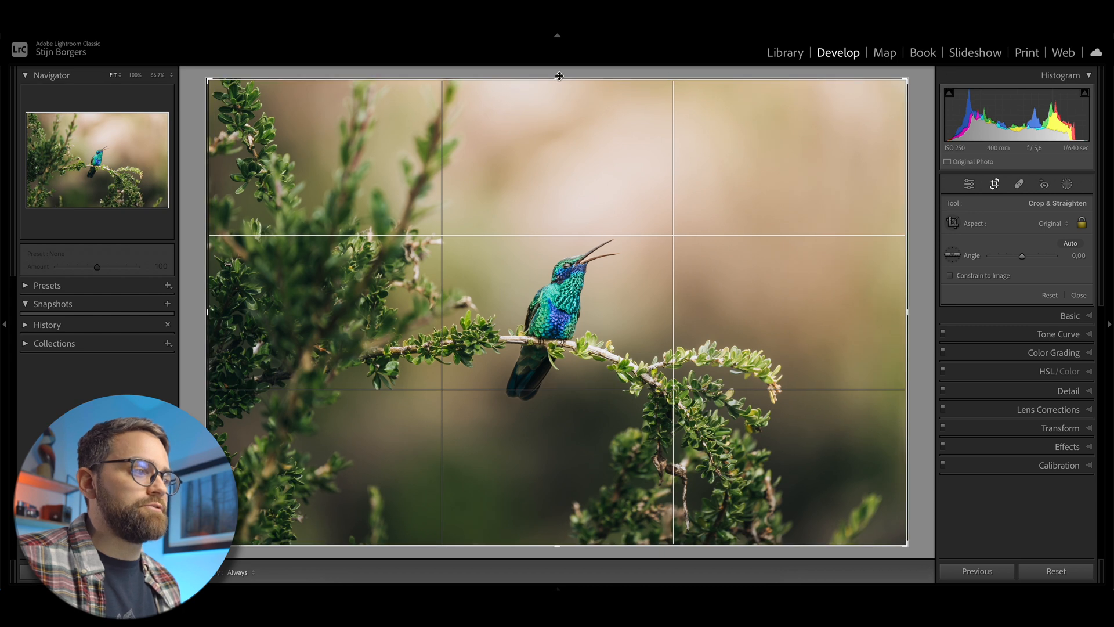
left_click_drag(208, 311, 259, 312)
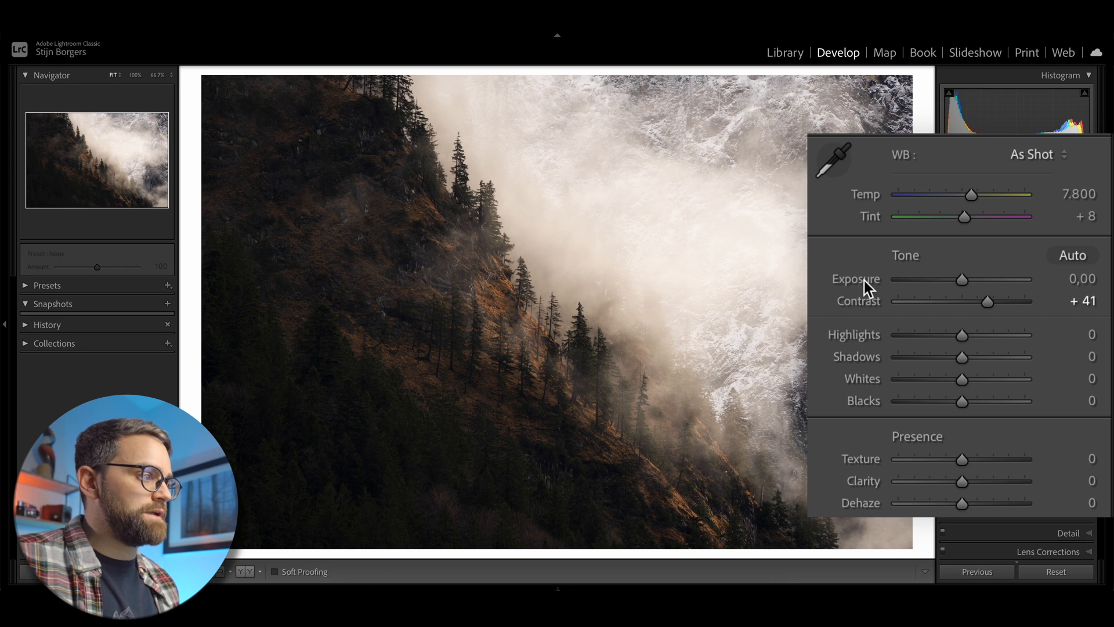
mouse_move(865, 371)
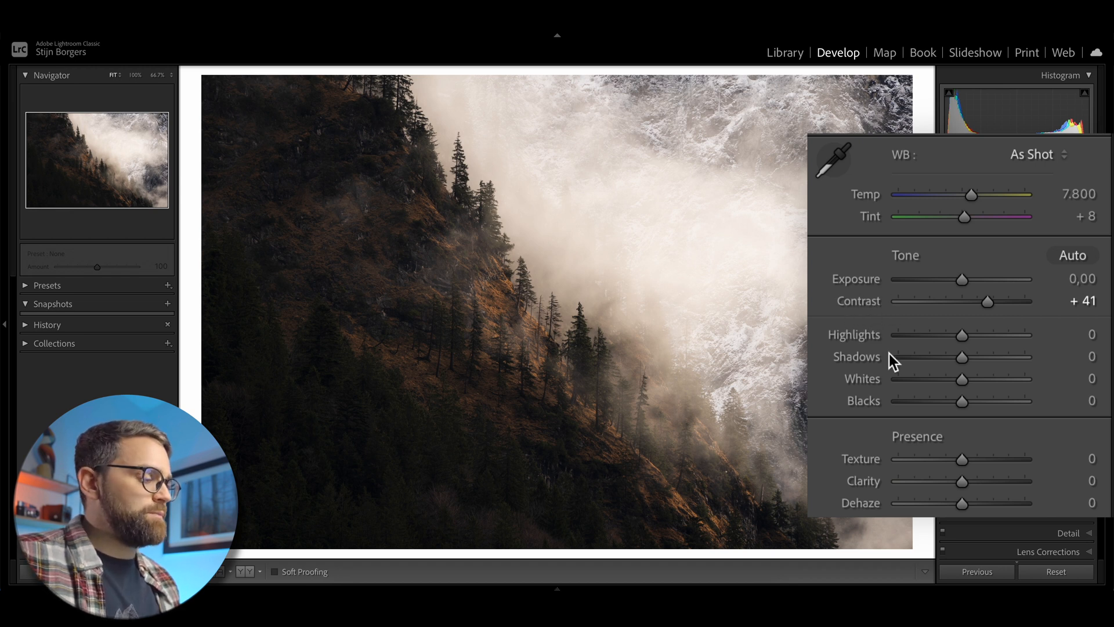
mouse_move(874, 412)
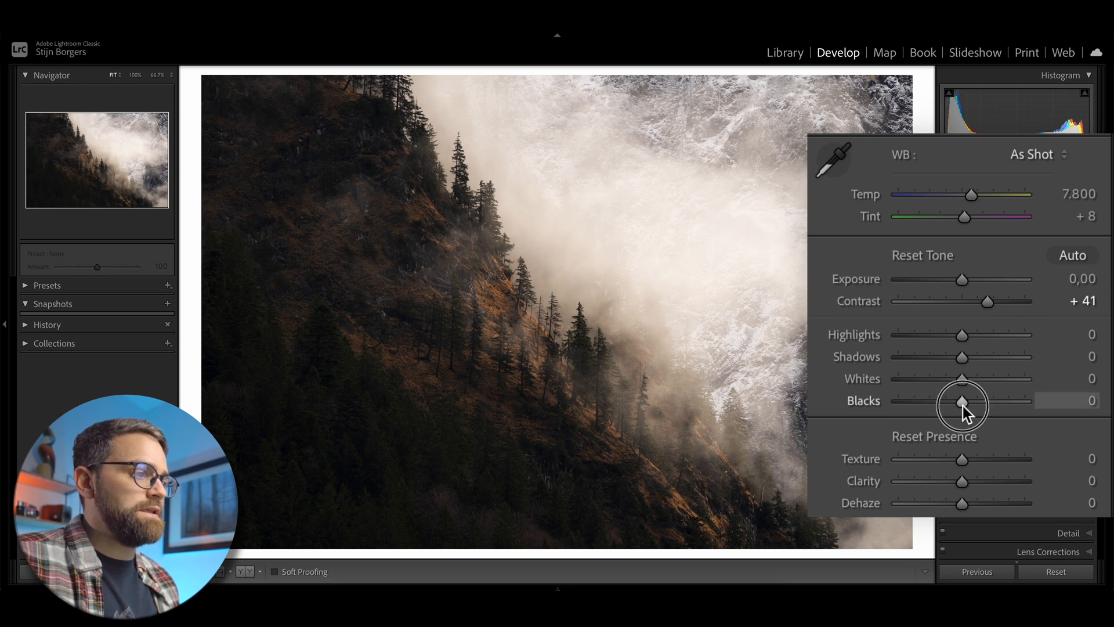
Settle Blacks at −17 using the shadow-clipping preview, then push Whites up until highlights clip.
left_click_drag(963, 400, 934, 404)
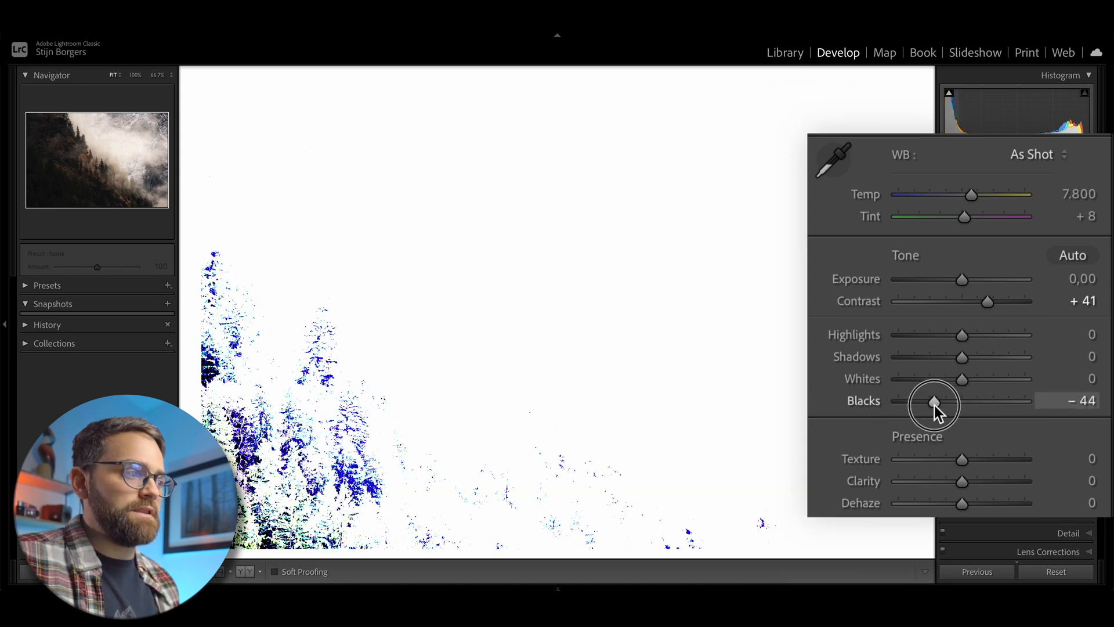
left_click_drag(934, 403, 909, 402)
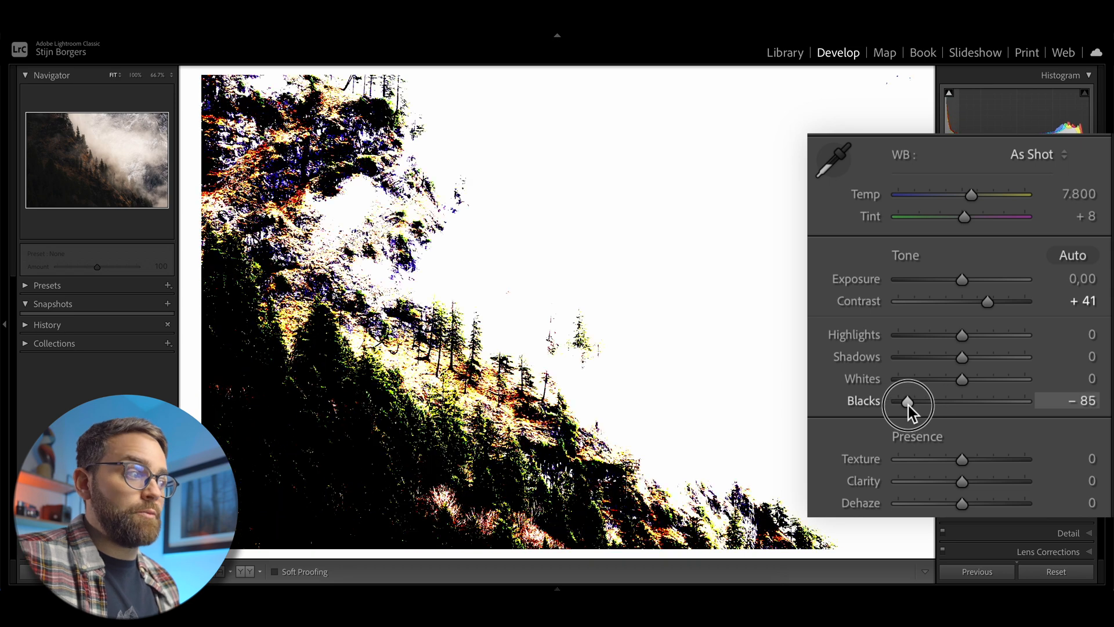
left_click_drag(908, 402, 924, 402)
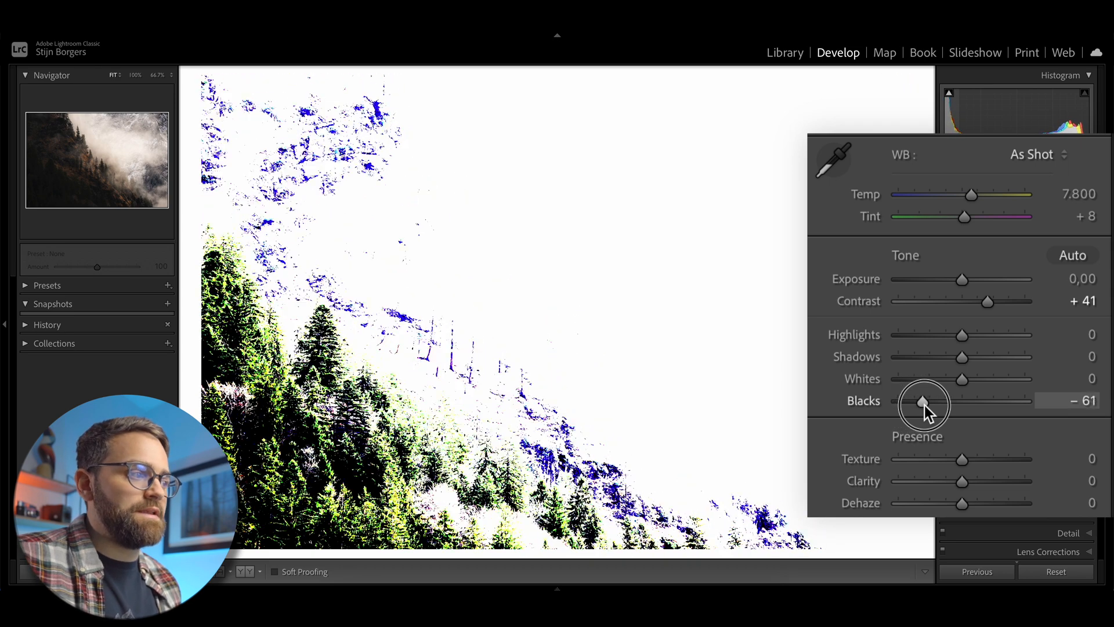
left_click_drag(923, 399, 946, 400)
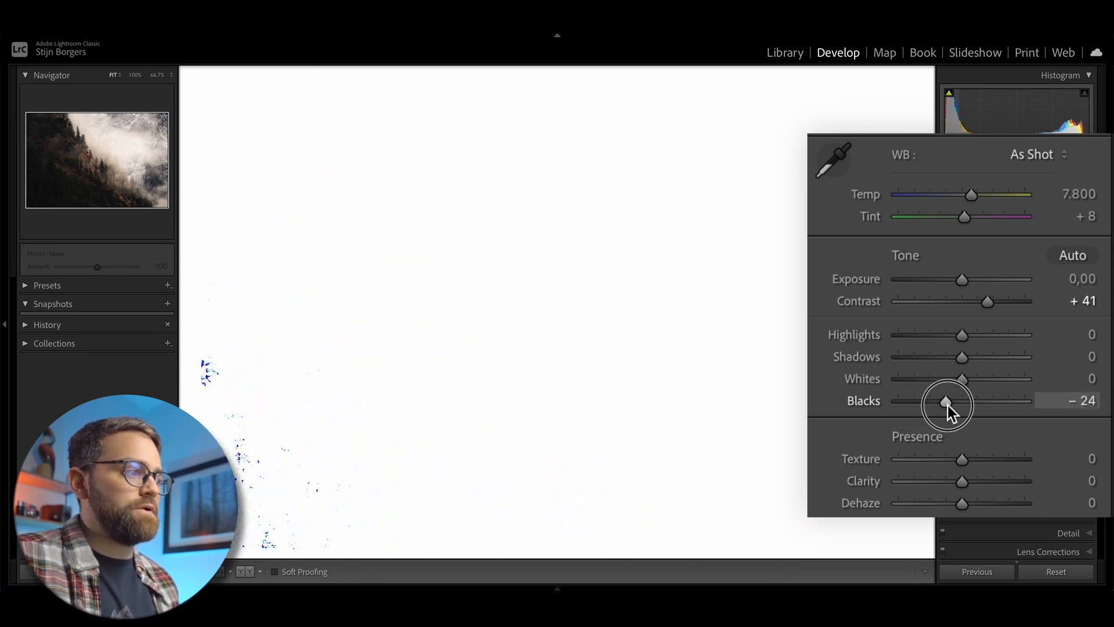
left_click_drag(946, 404, 956, 404)
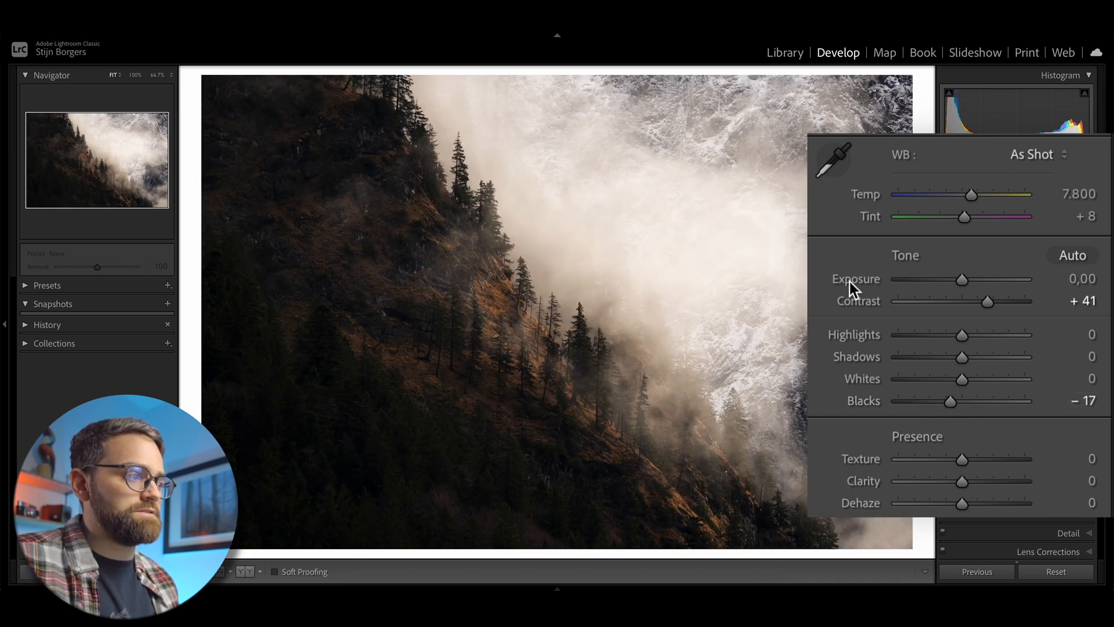
mouse_move(868, 387)
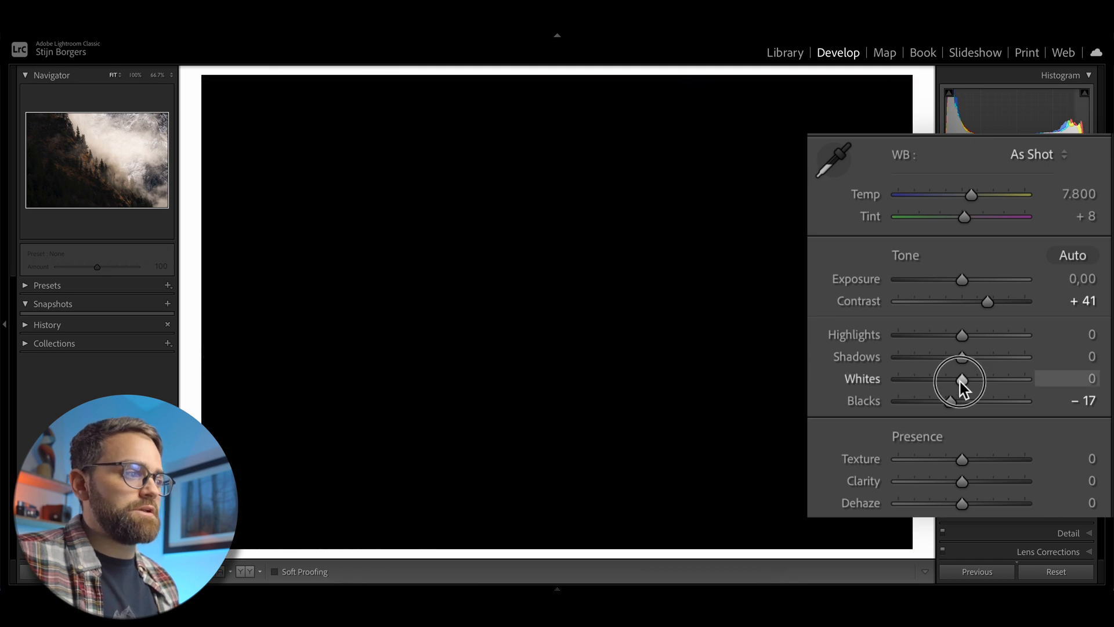
left_click_drag(962, 380, 993, 380)
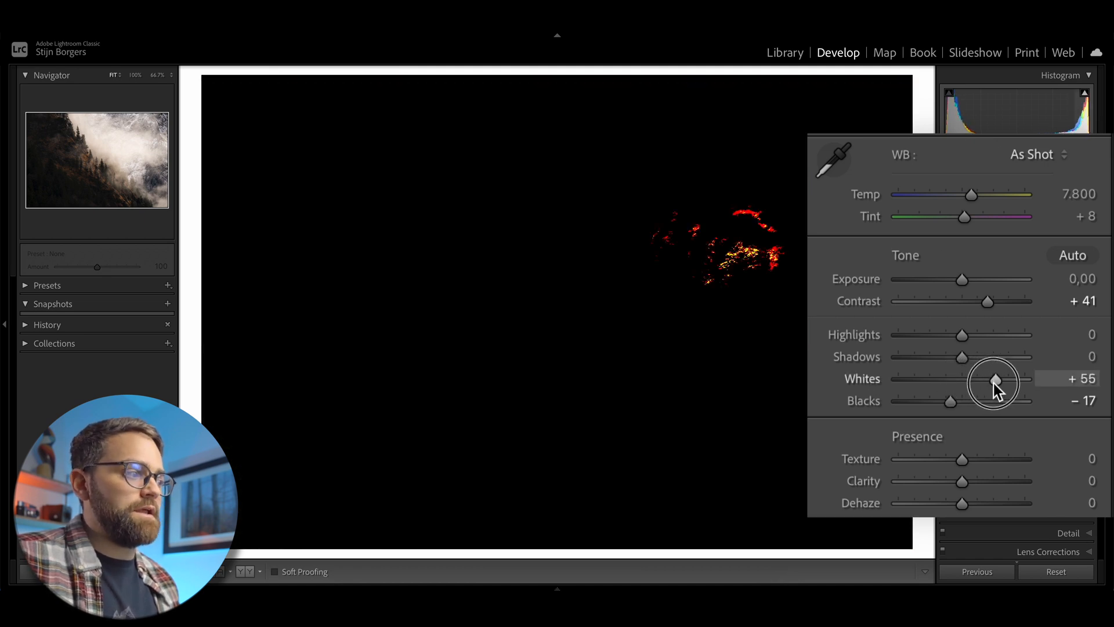
left_click_drag(994, 383, 1025, 383)
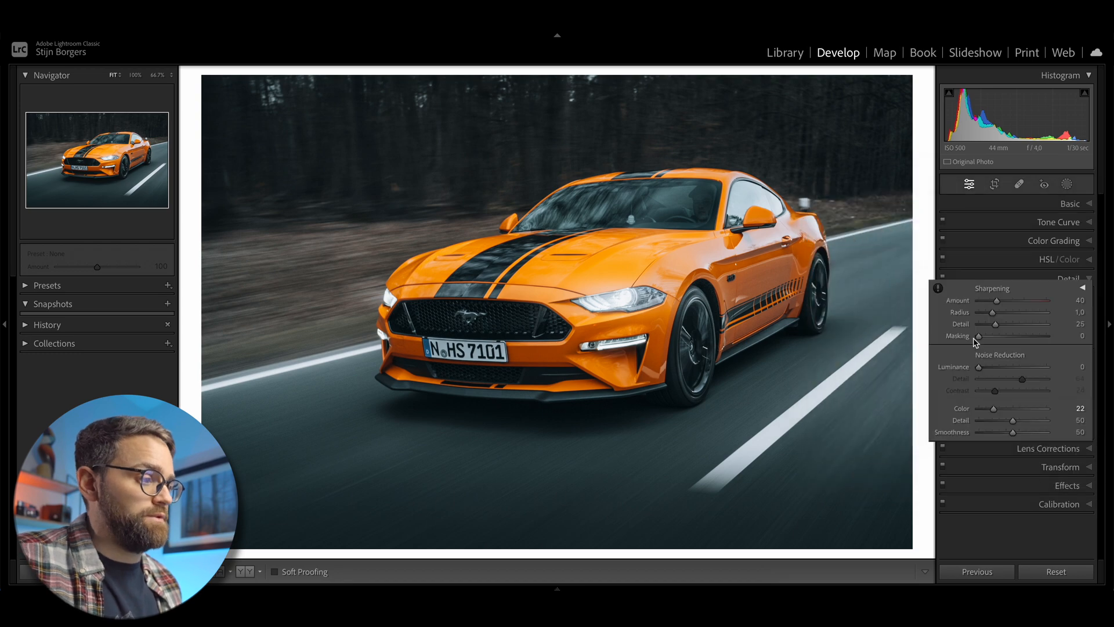
Nudge the car photo's Sharpening Masking slider up to 1.
left_click_drag(978, 335, 992, 339)
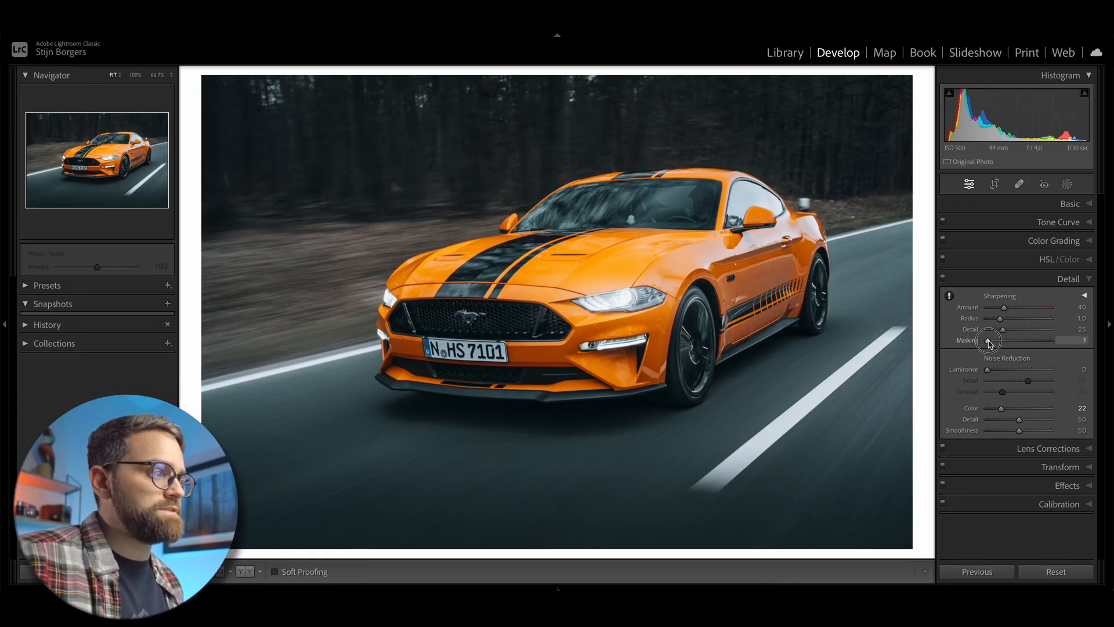
Alt-drag Sharpening Masking up in small increments to 60, watching the black-and-white mask preview.
left_click_drag(985, 340, 1000, 340)
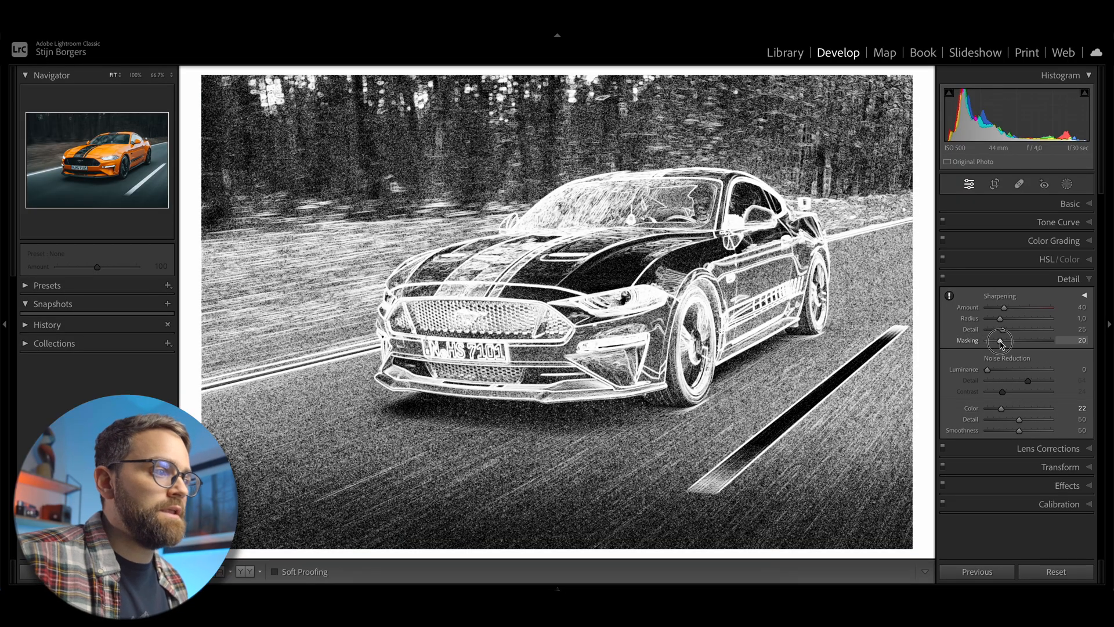
left_click_drag(1002, 340, 1008, 341)
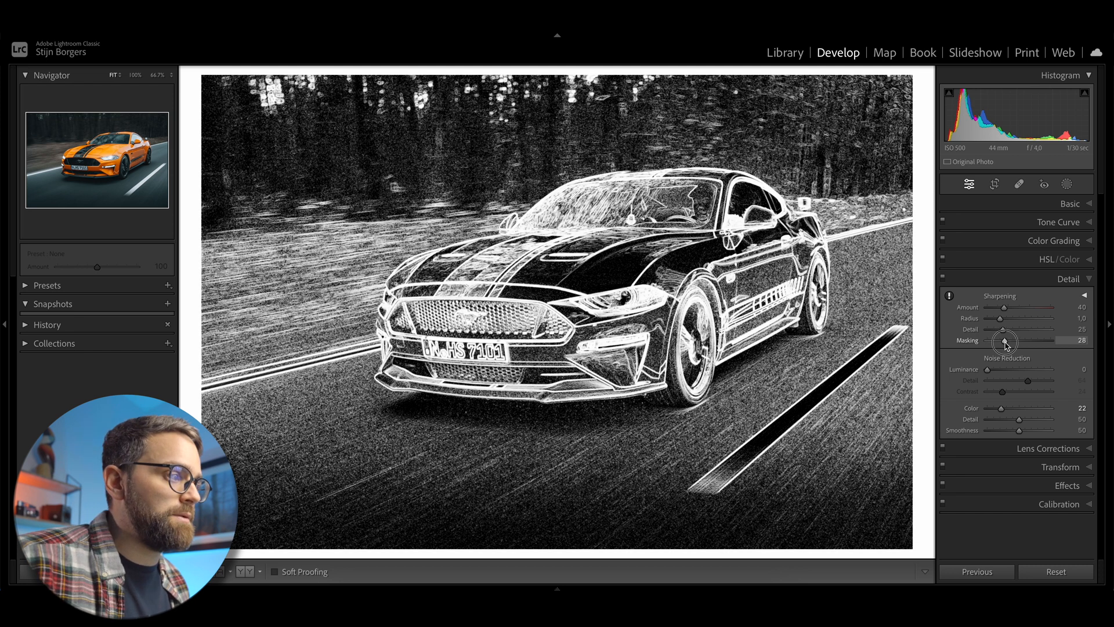
left_click_drag(1003, 341, 1008, 341)
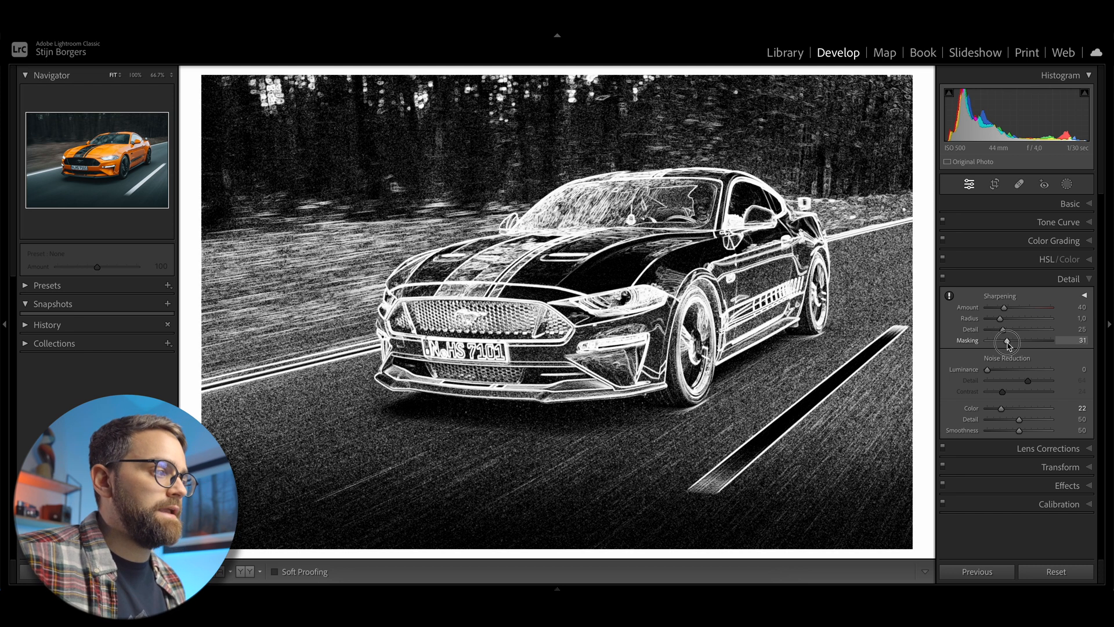
left_click_drag(1006, 342, 1015, 342)
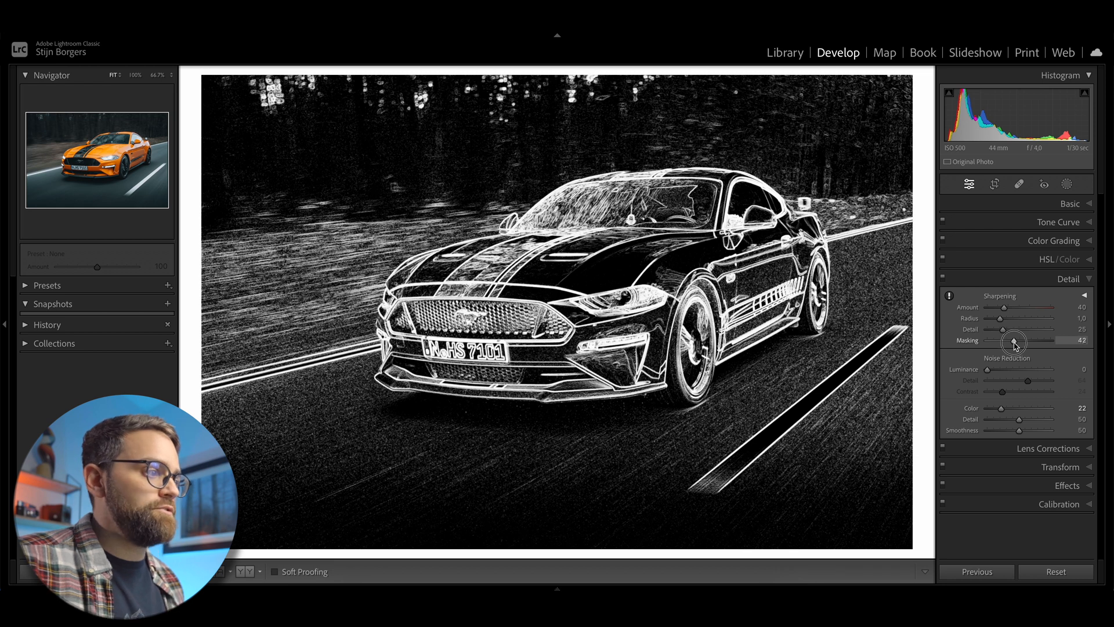
left_click_drag(1015, 342, 1024, 341)
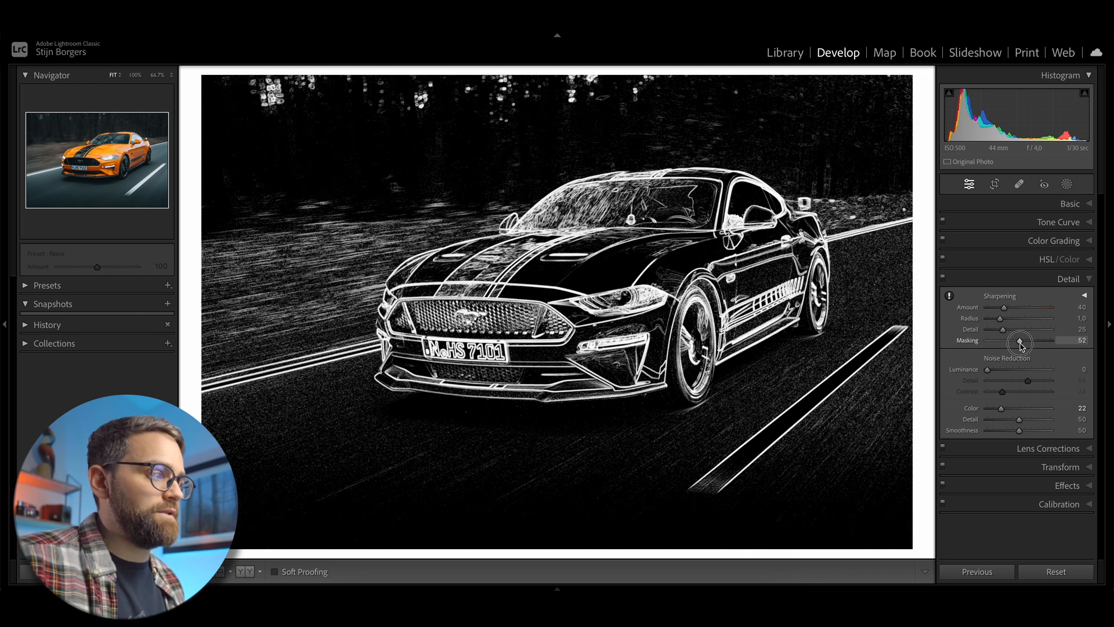
left_click_drag(1017, 342, 1027, 341)
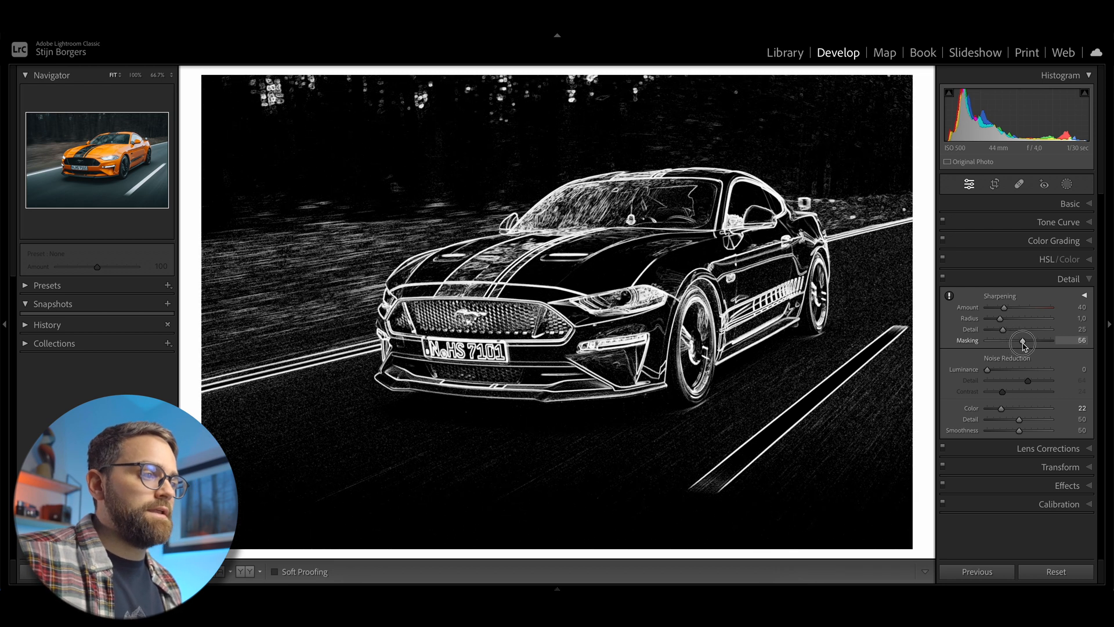
left_click_drag(1020, 341, 1025, 341)
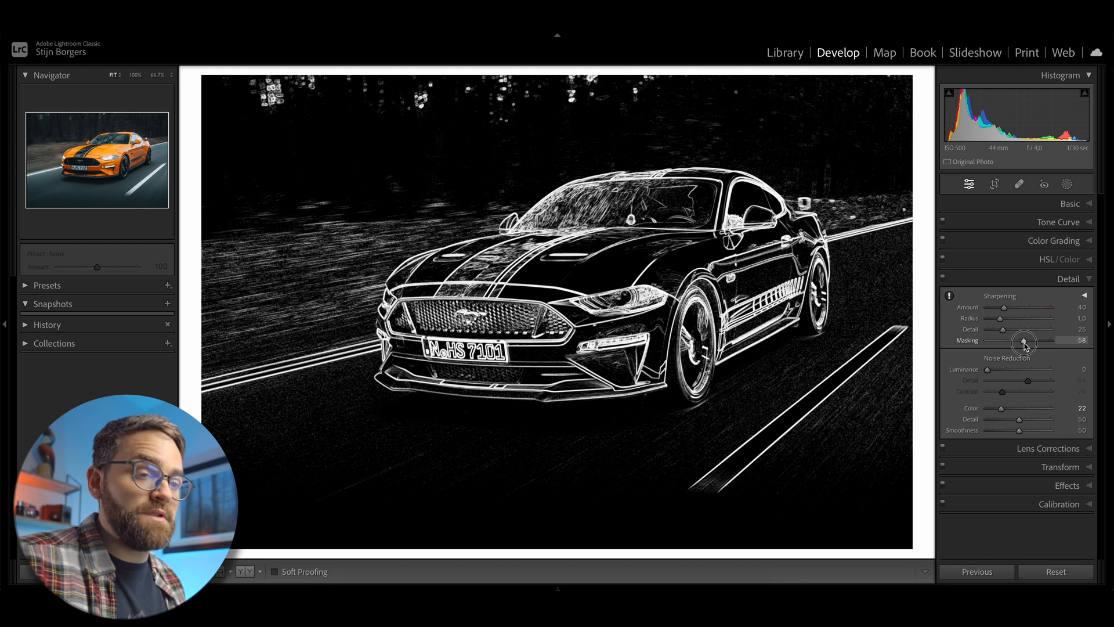
left_click_drag(1026, 341, 1029, 342)
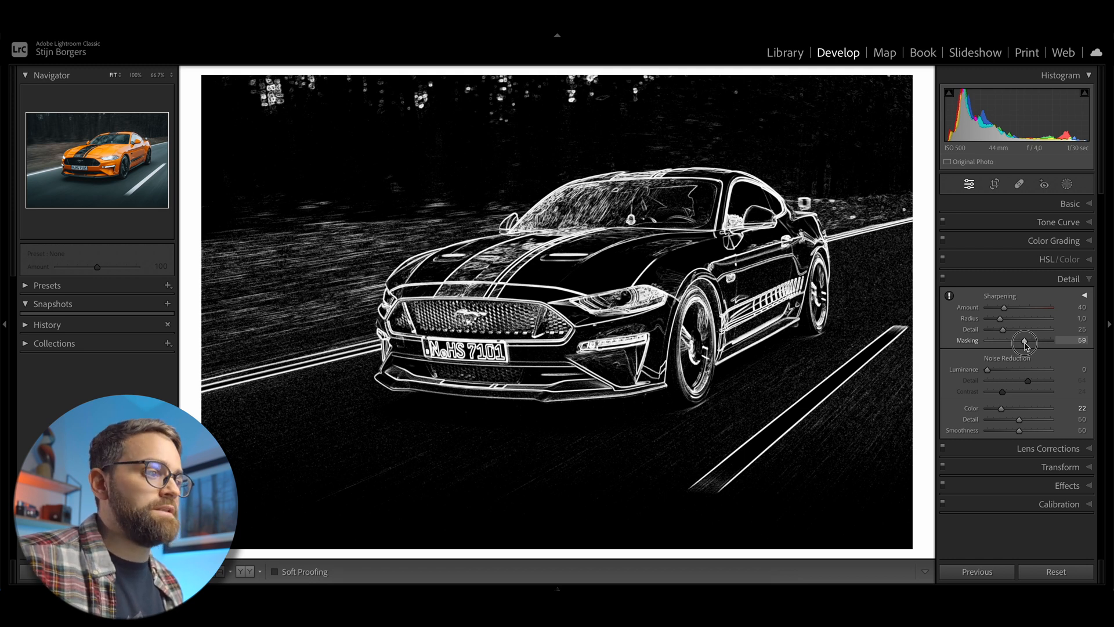
left_click_drag(1025, 341, 1029, 341)
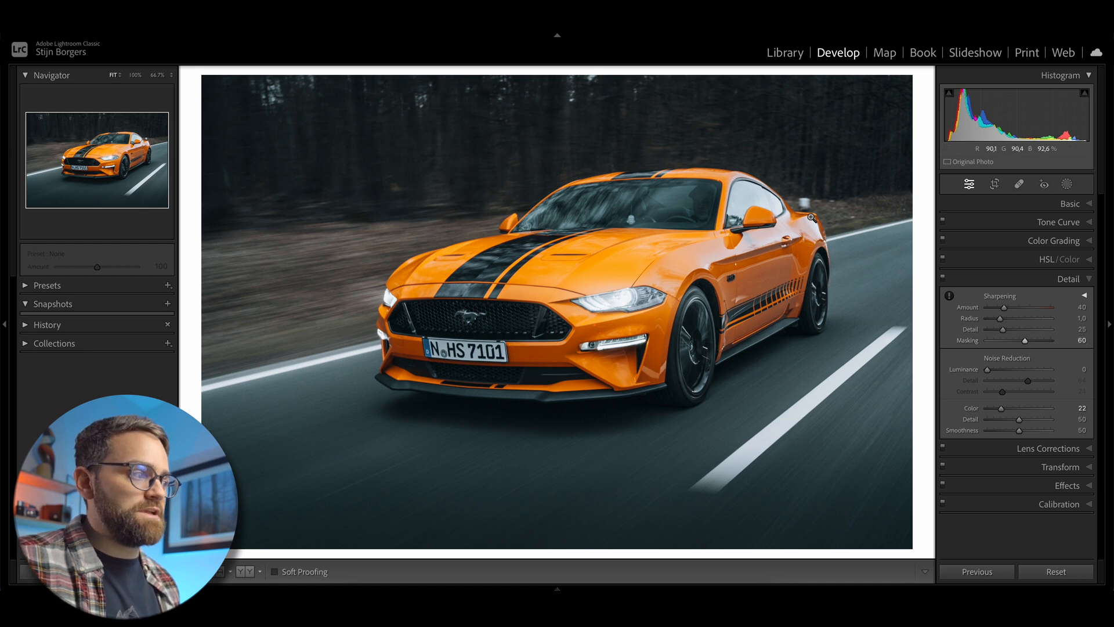
left_click_drag(1009, 339, 1026, 340)
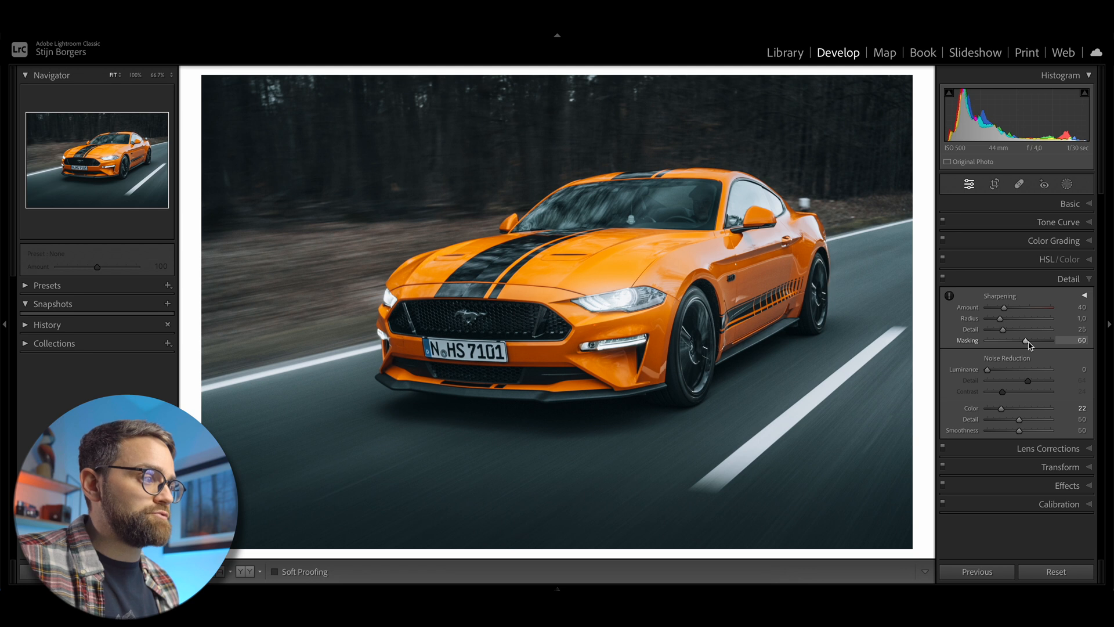
Alt-drag Sharpening Amount through heavy and zero grayscale previews, settling at 43.
left_click_drag(1005, 307, 1004, 307)
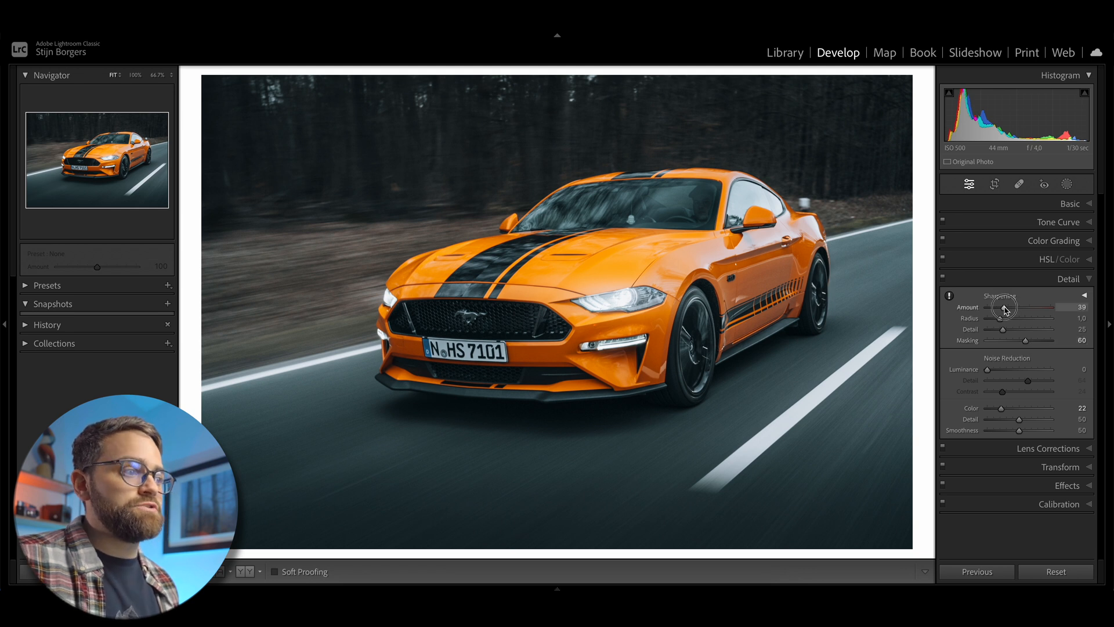
left_click_drag(1006, 307, 1022, 307)
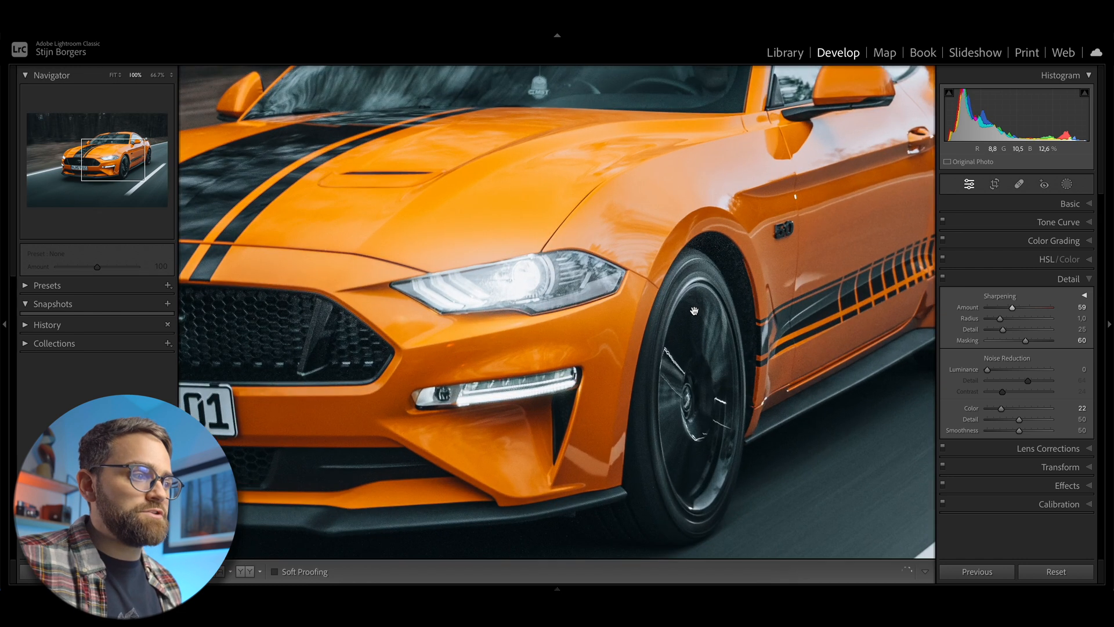
left_click_drag(1002, 307, 1016, 307)
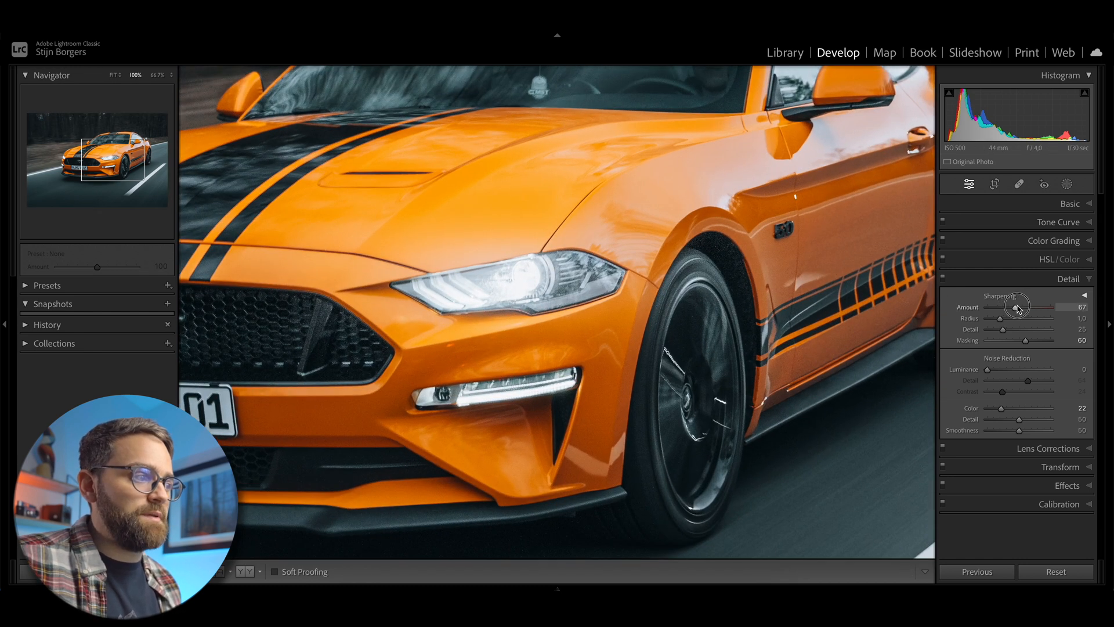
left_click_drag(1017, 307, 1048, 307)
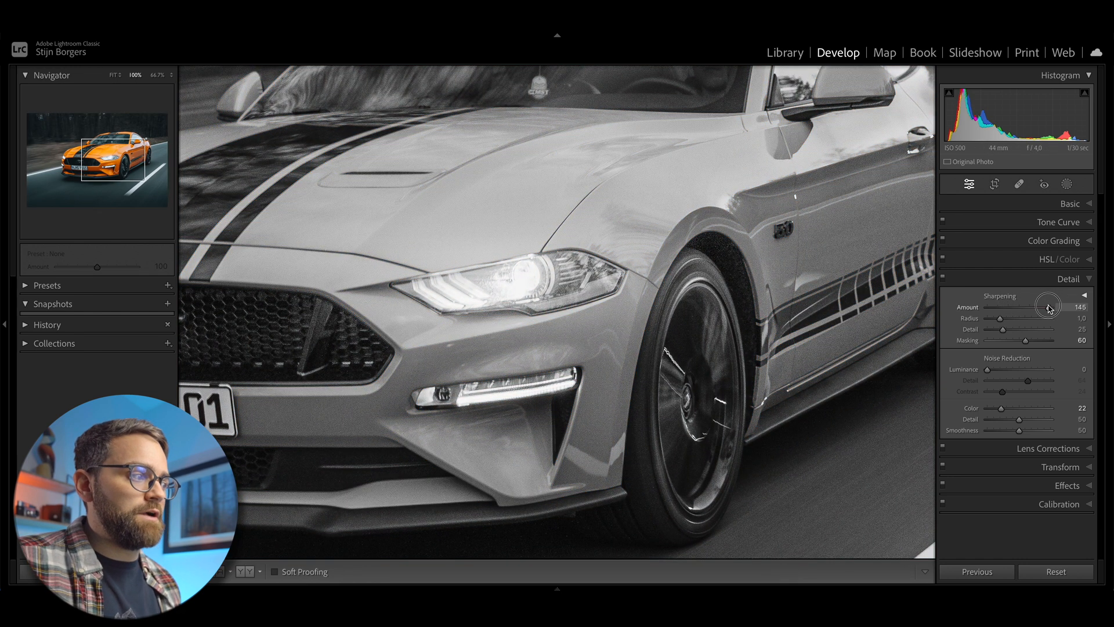
left_click_drag(1048, 307, 964, 307)
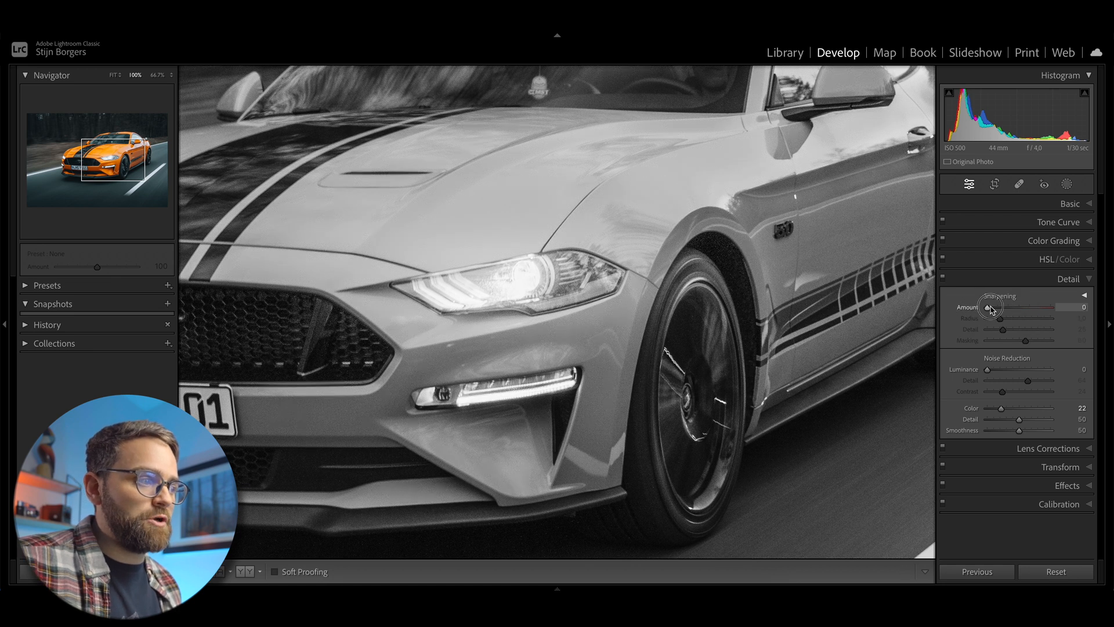
left_click_drag(991, 307, 1030, 307)
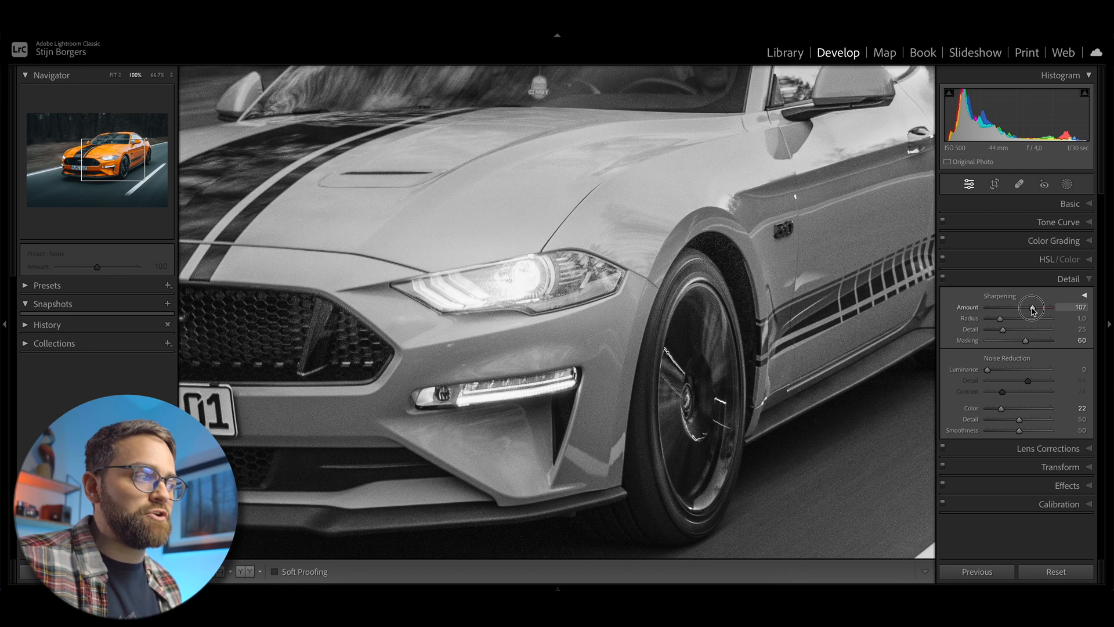
left_click_drag(1038, 306, 981, 306)
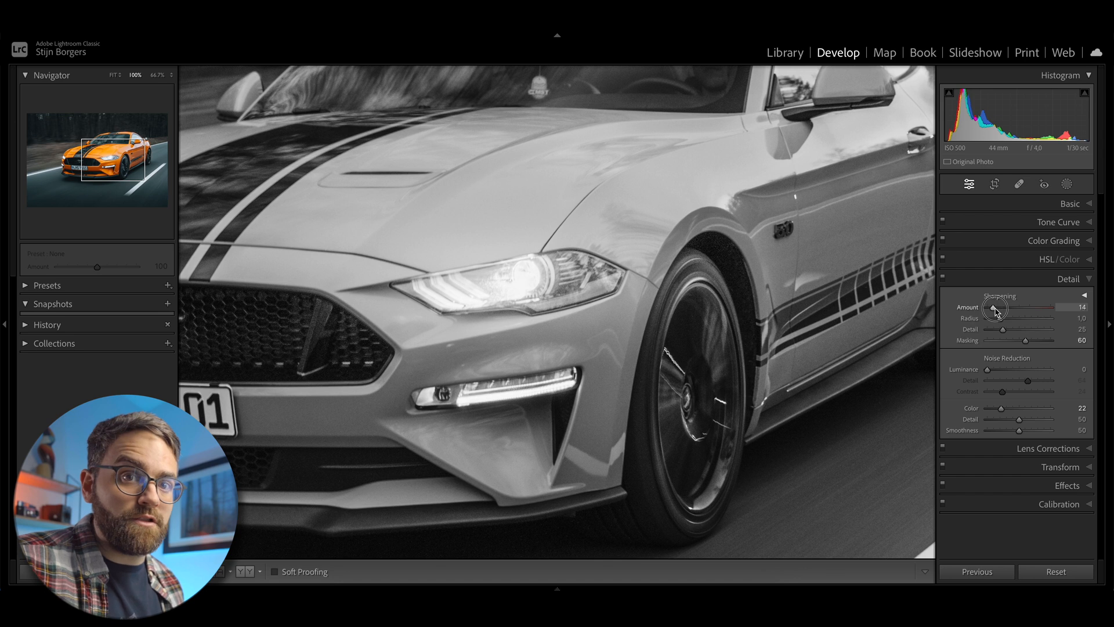
left_click_drag(991, 308, 1006, 308)
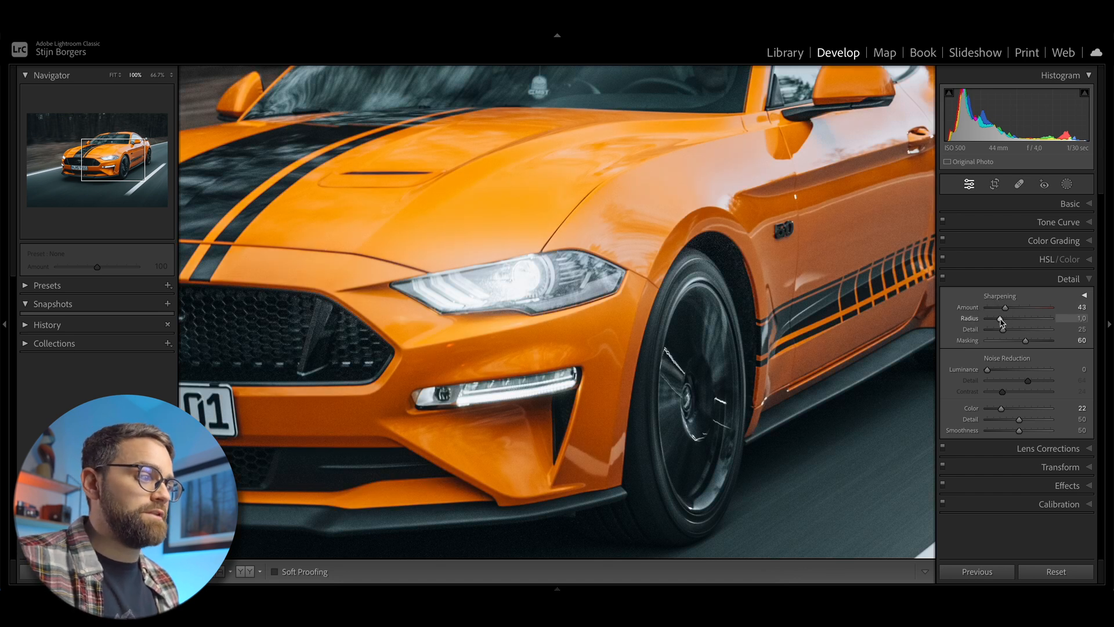
Preview the sharpening radius edge mask at 2.8 and 0.6, returning radius to 1.0.
left_click_drag(998, 318, 1006, 318)
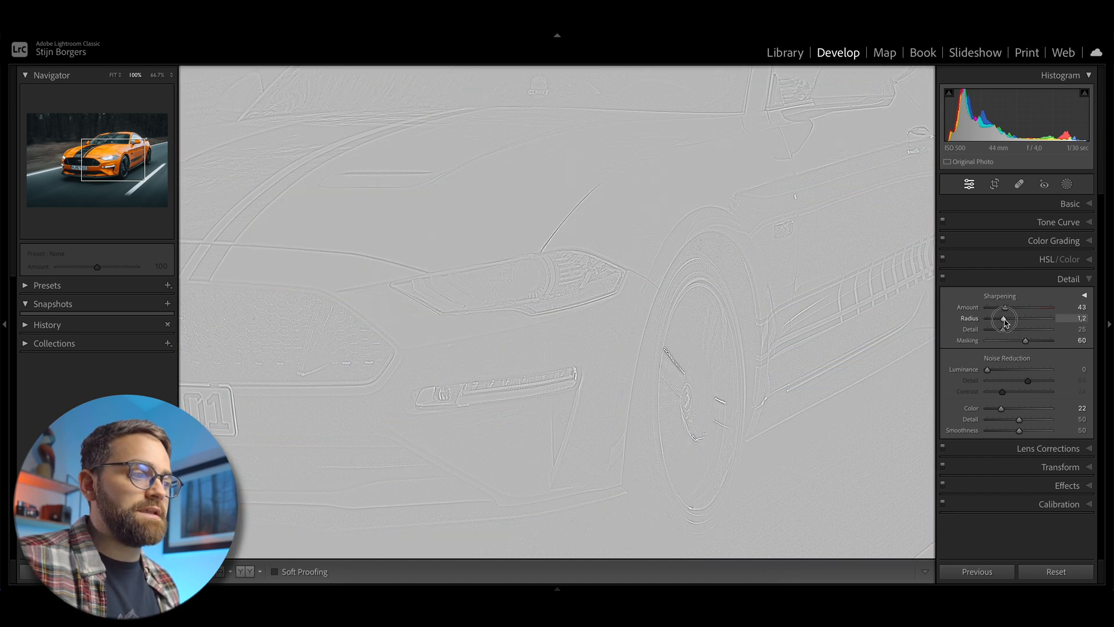
left_click_drag(1004, 318, 1045, 317)
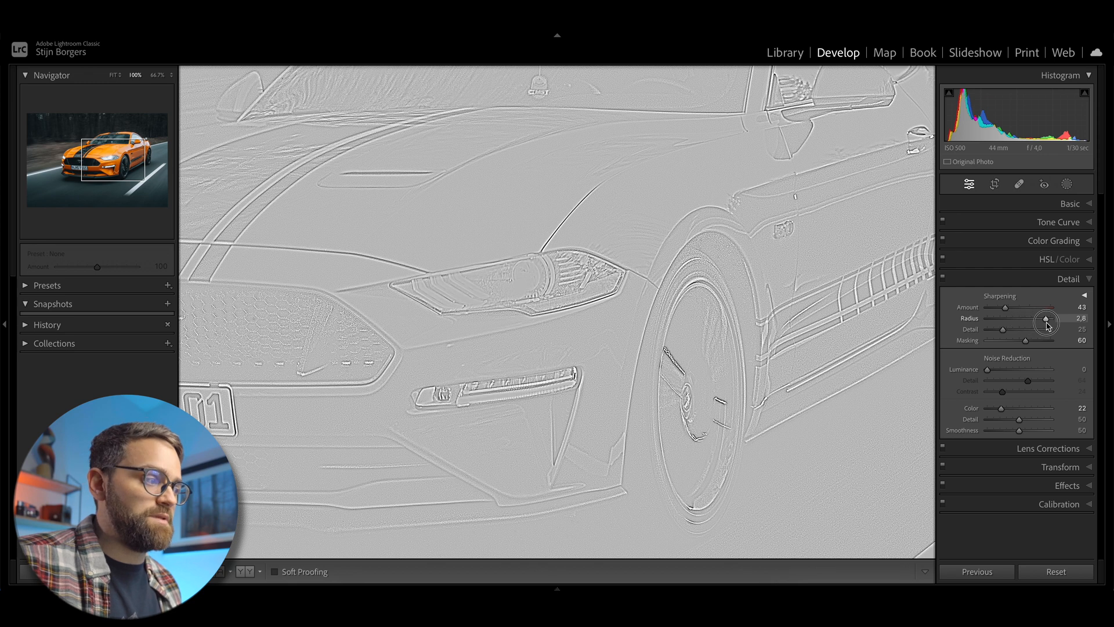
left_click_drag(1046, 318, 990, 319)
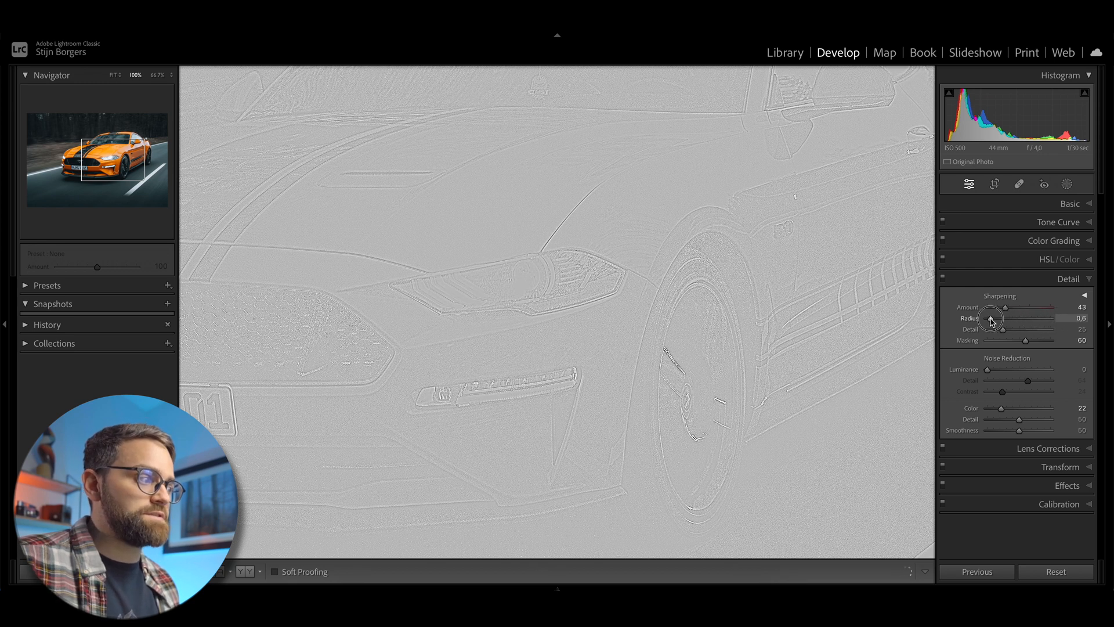
left_click_drag(984, 319, 1009, 319)
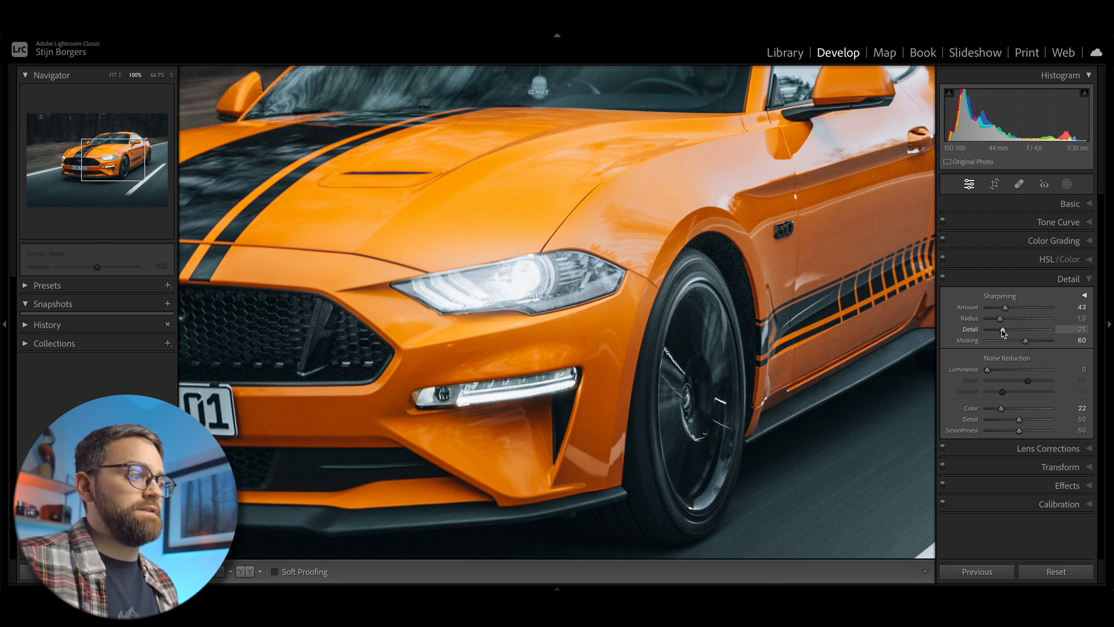
Alt-drag sharpening Detail between zero and maximum, then settle it near 26.
left_click_drag(1004, 329, 1014, 329)
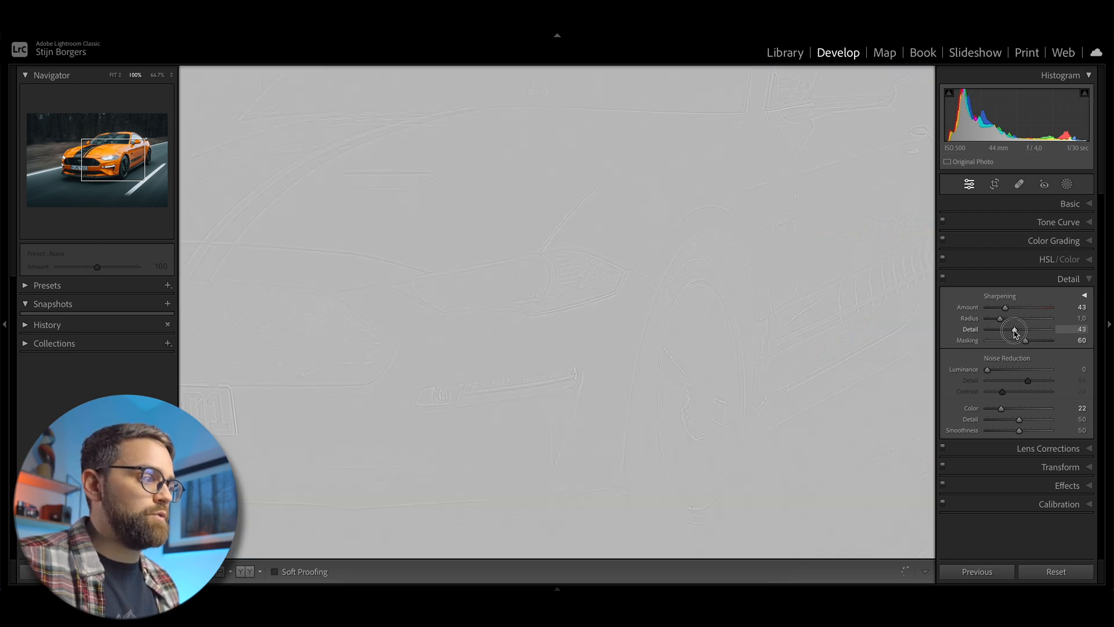
left_click_drag(1025, 330, 1073, 330)
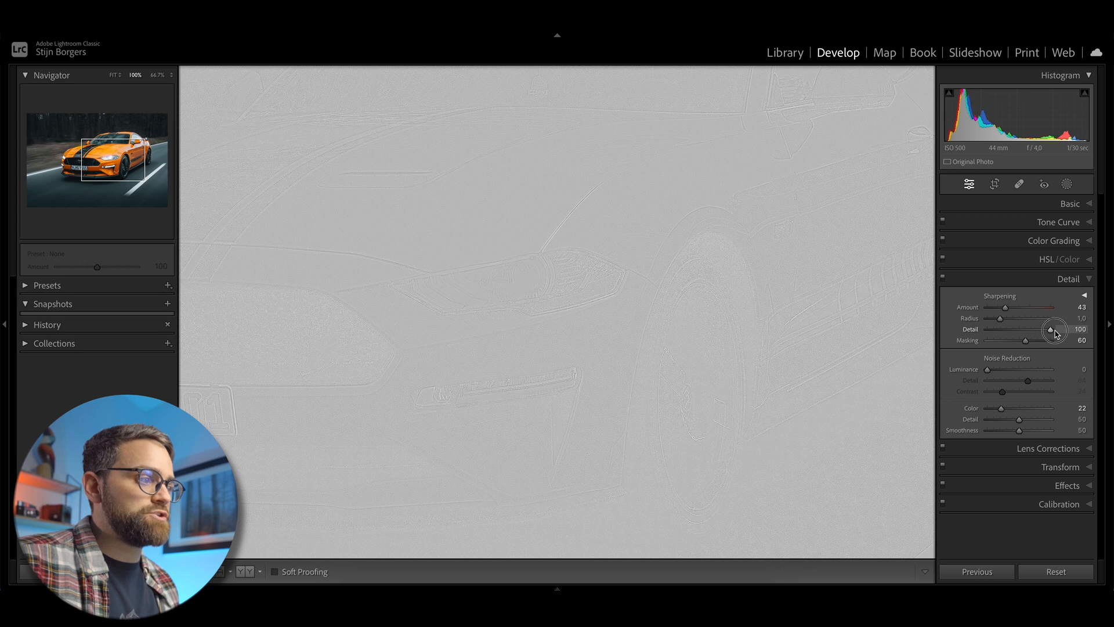
left_click_drag(1052, 329, 1002, 329)
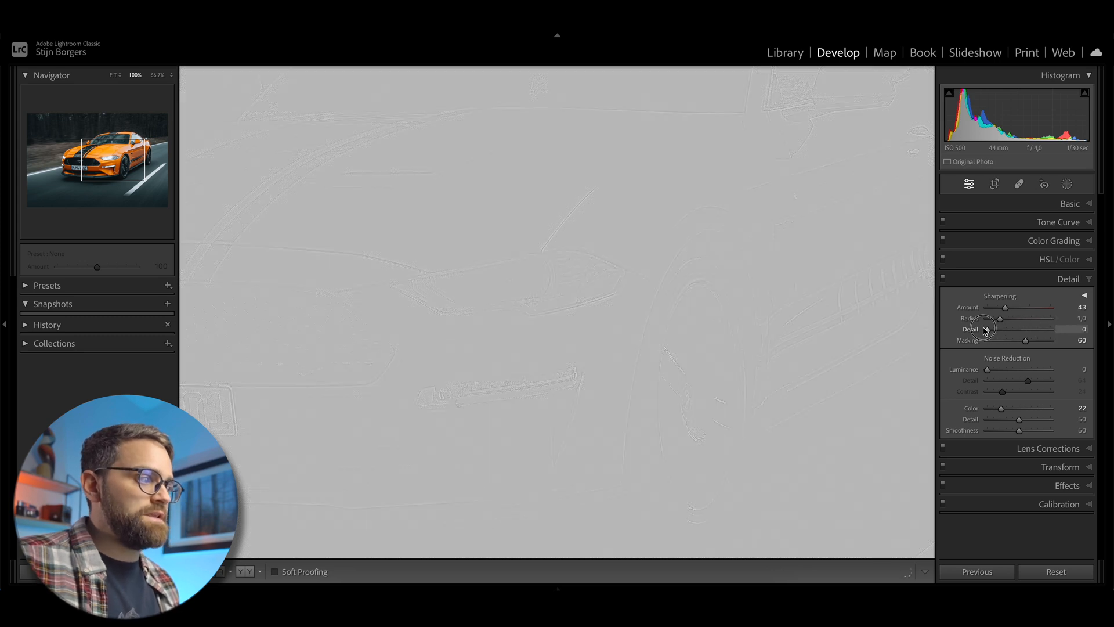
left_click_drag(984, 329, 1010, 329)
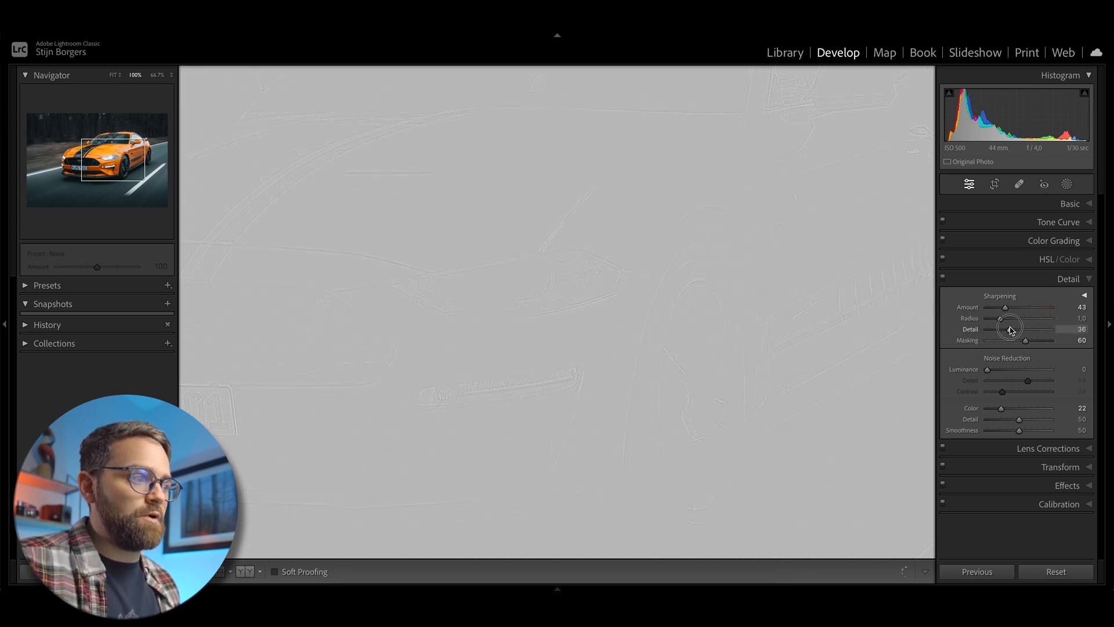
left_click_drag(1006, 339, 1054, 339)
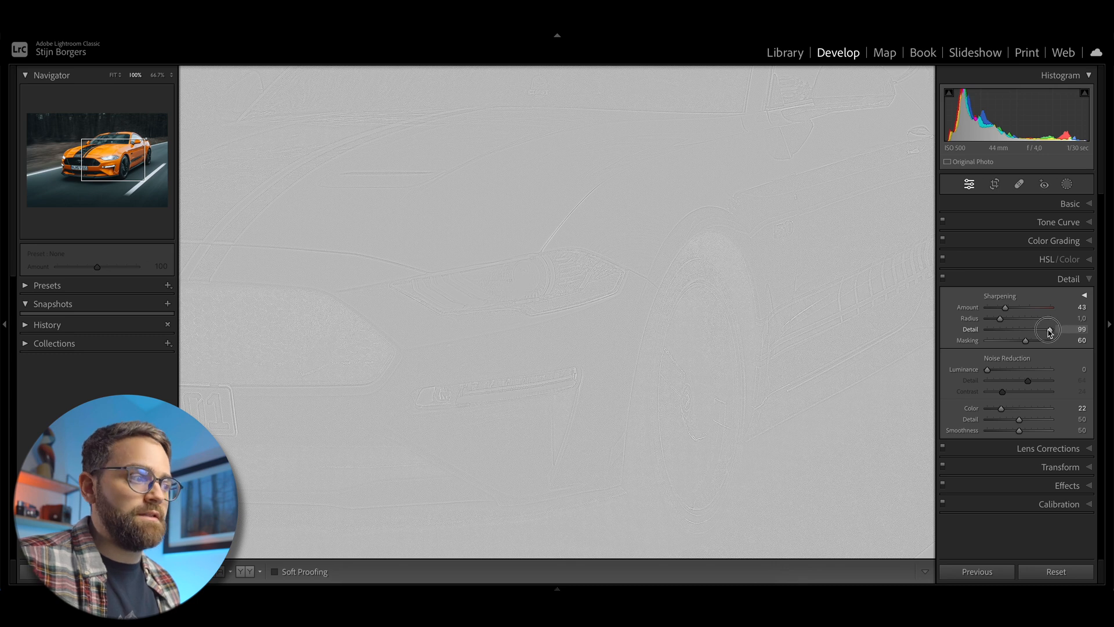
left_click_drag(1064, 329, 984, 330)
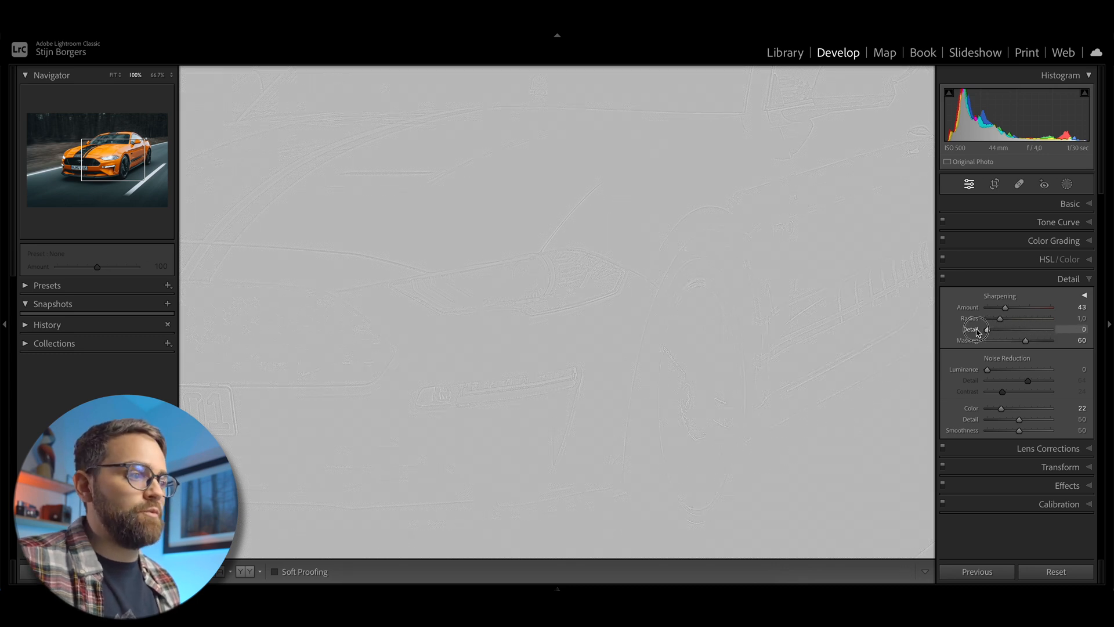
left_click_drag(990, 329, 1073, 329)
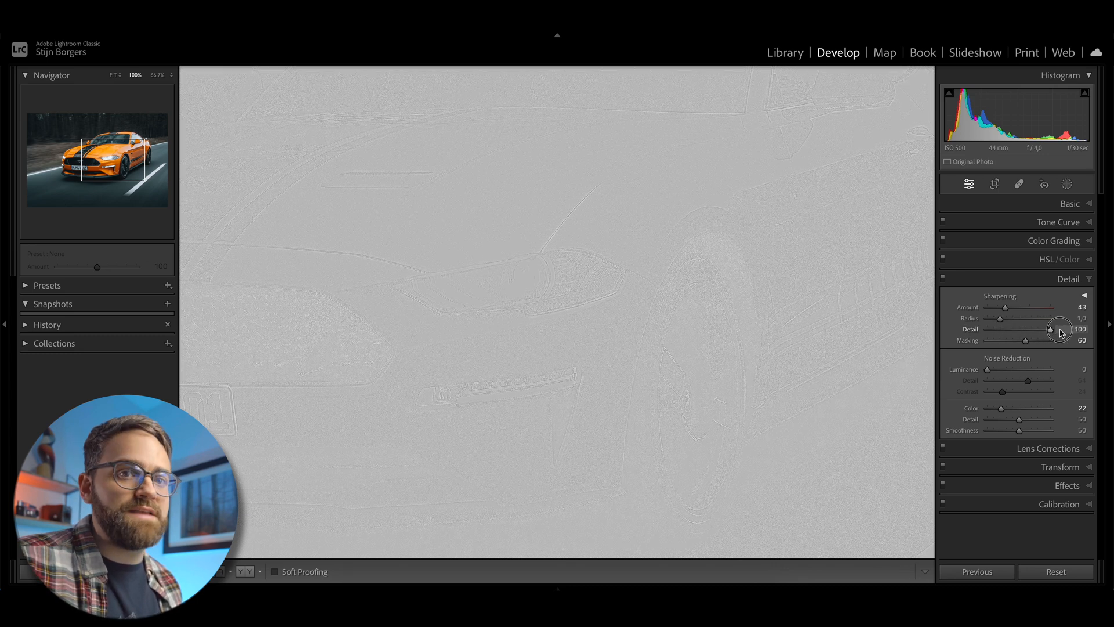
left_click_drag(1059, 329, 1004, 329)
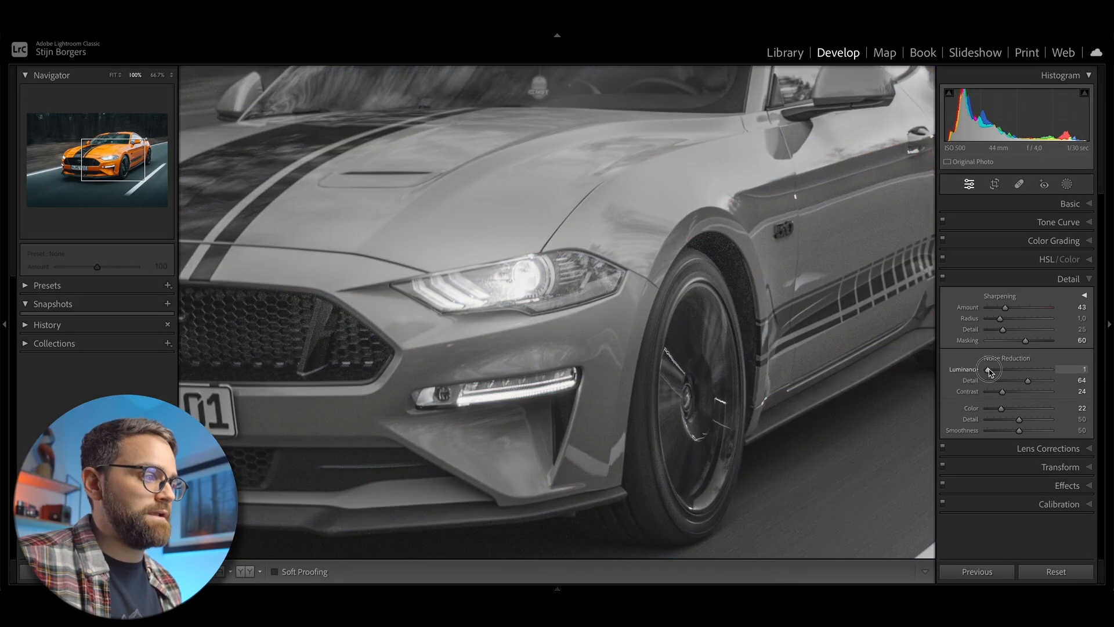
Set luminance noise reduction to 57 and noise reduction detail to 76.
left_click_drag(990, 369, 1025, 369)
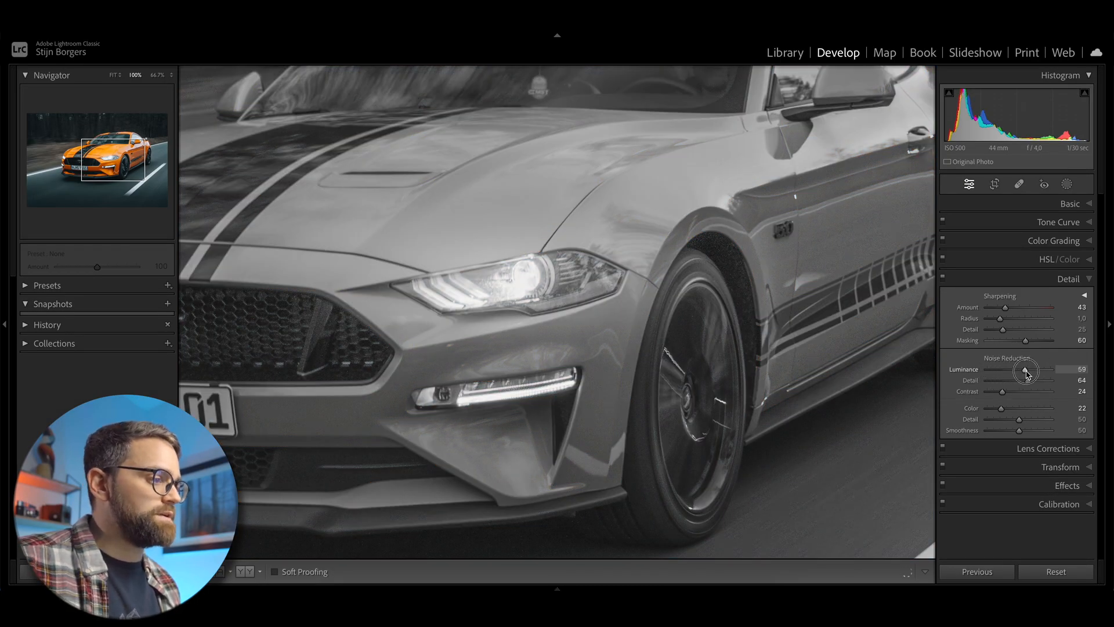
left_click_drag(1029, 370, 1023, 369)
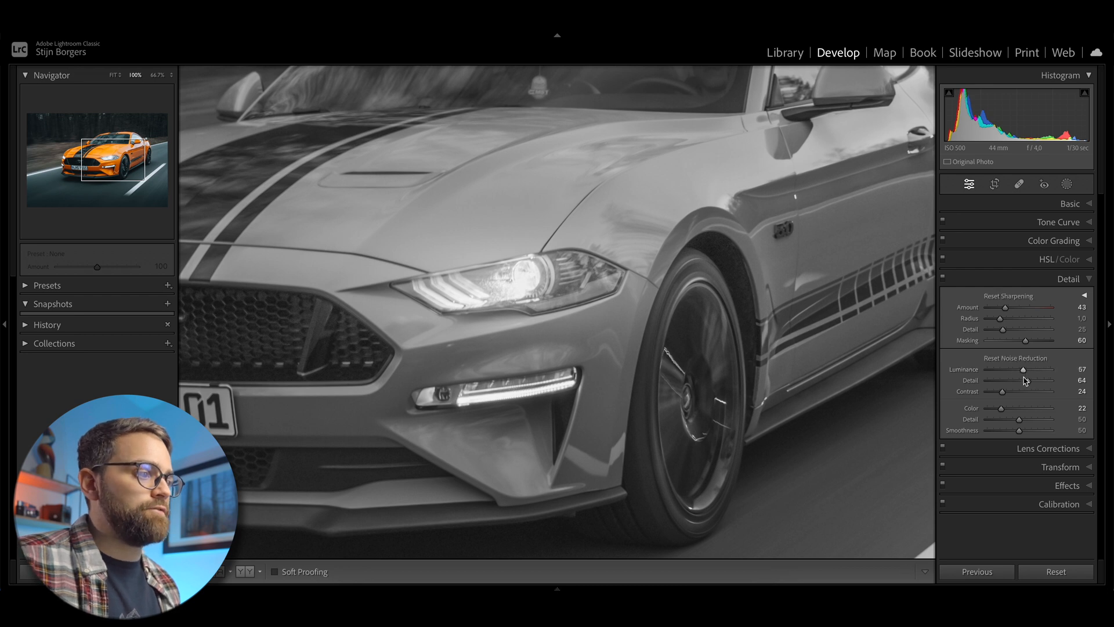
left_click_drag(1003, 380, 1035, 380)
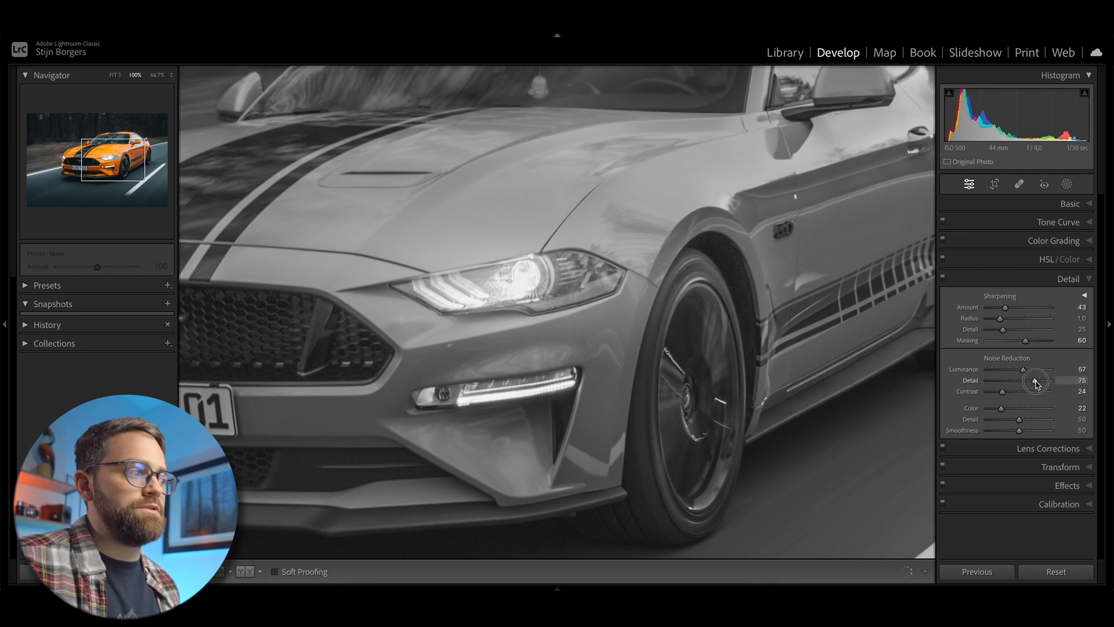
left_click_drag(1003, 392, 1018, 391)
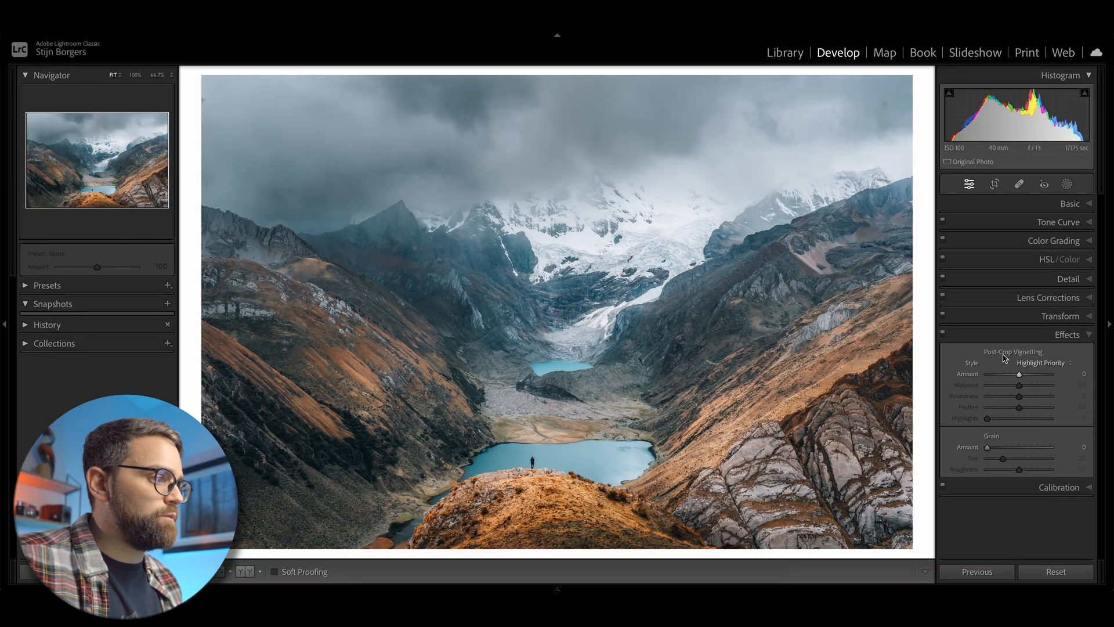
Set post-crop vignette amount to −7 and pull the midpoint in to 56.
left_click_drag(1037, 374, 1018, 374)
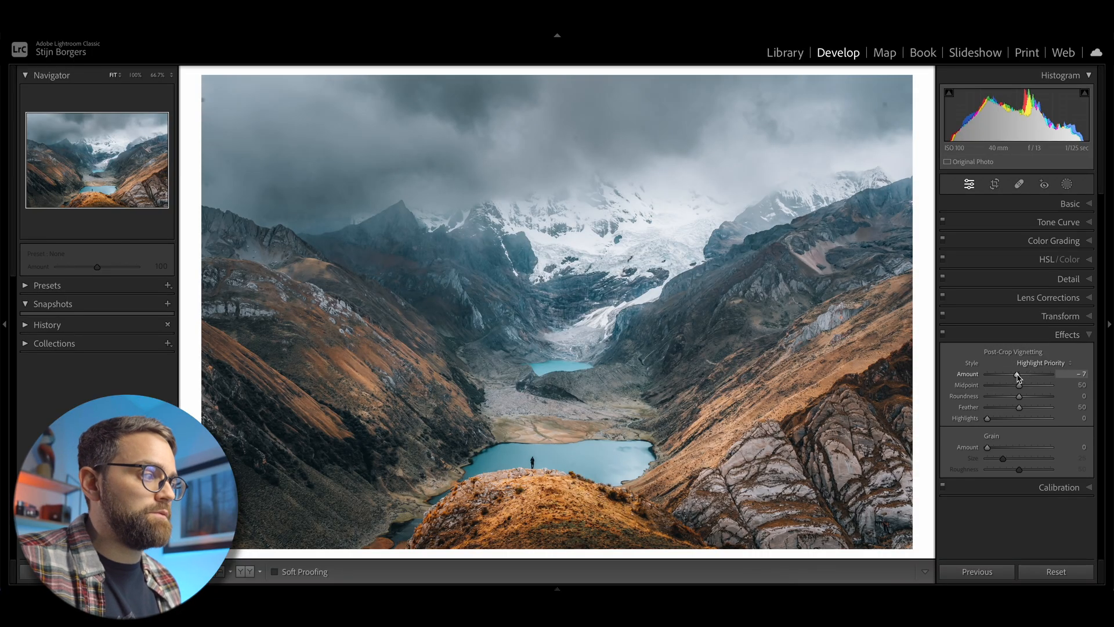
left_click_drag(1020, 385, 1036, 385)
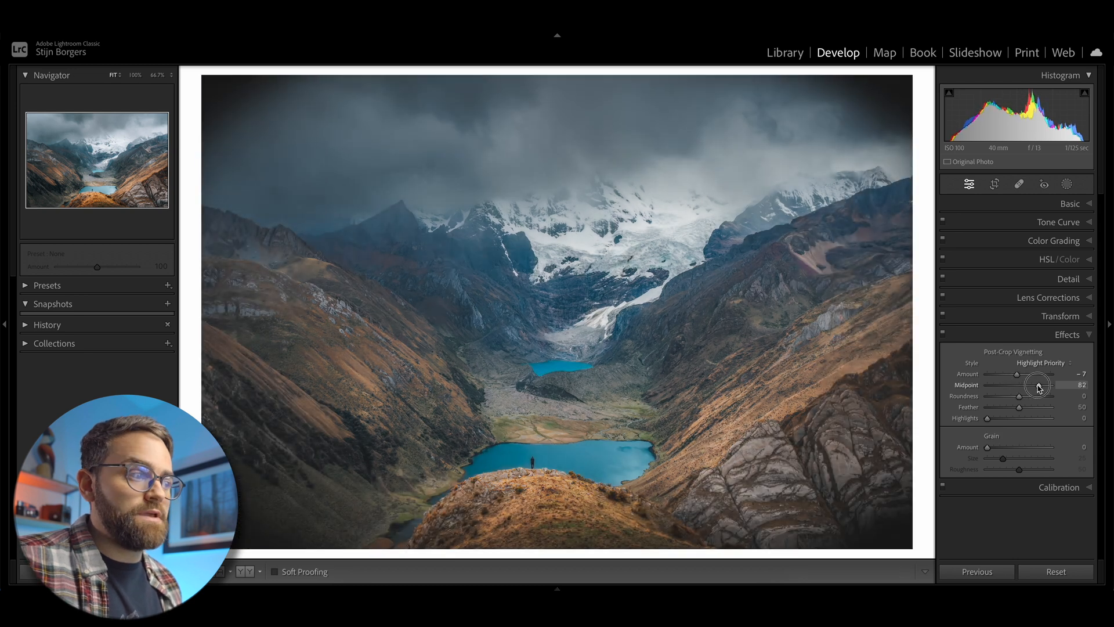
left_click_drag(1036, 384, 1016, 384)
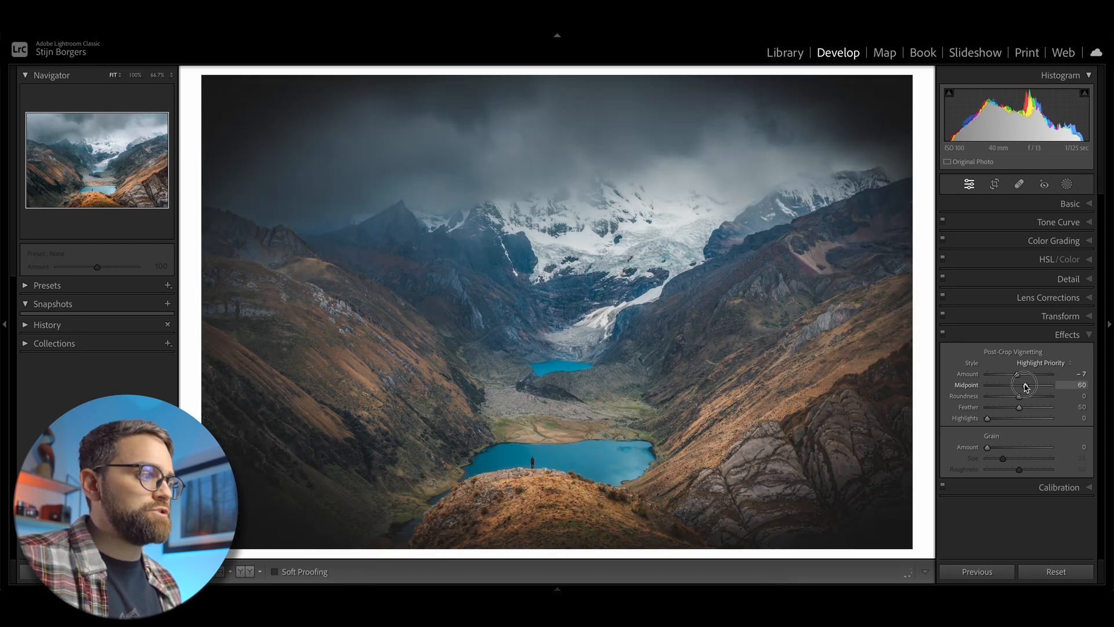
Adjust vignette roundness to −9 and feather the edge to 64.
left_click_drag(1002, 396, 1041, 395)
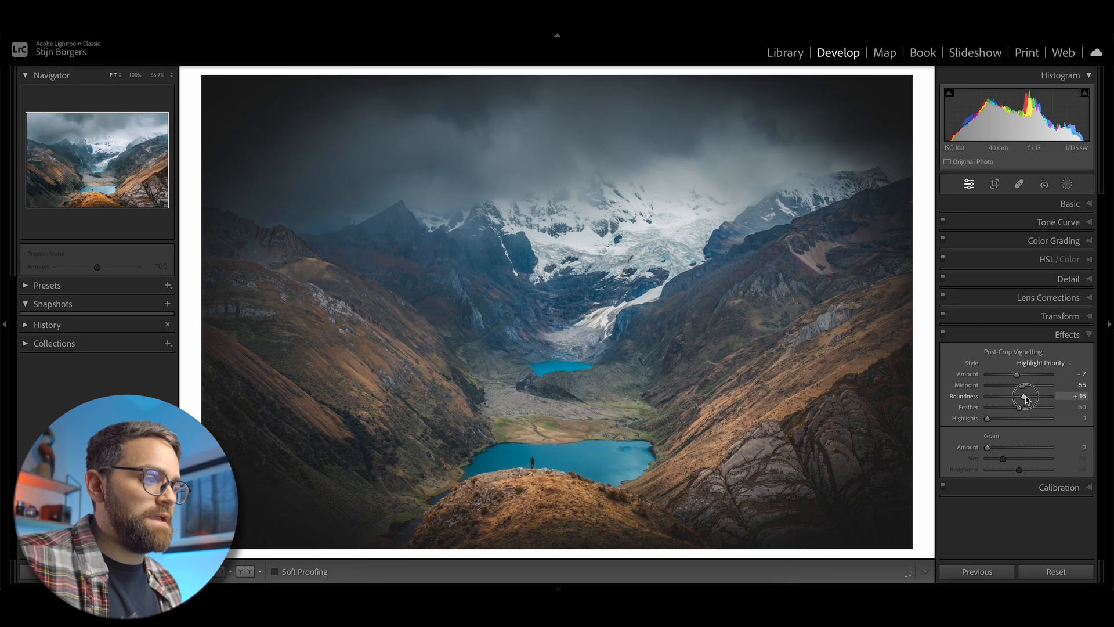
left_click_drag(1041, 396, 1018, 396)
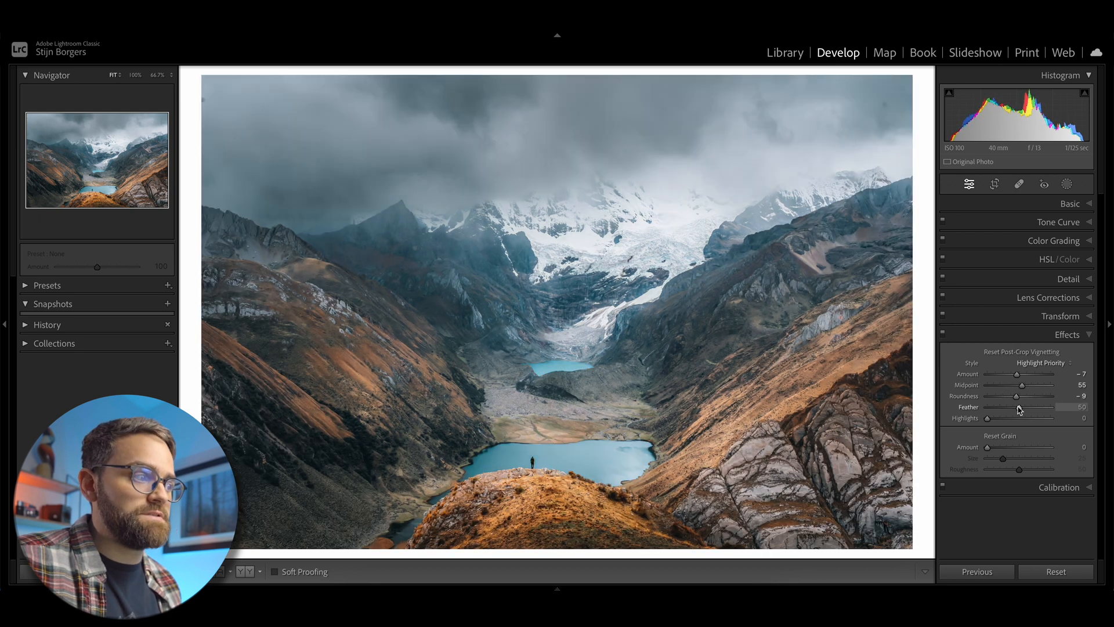
left_click_drag(1017, 407, 1032, 408)
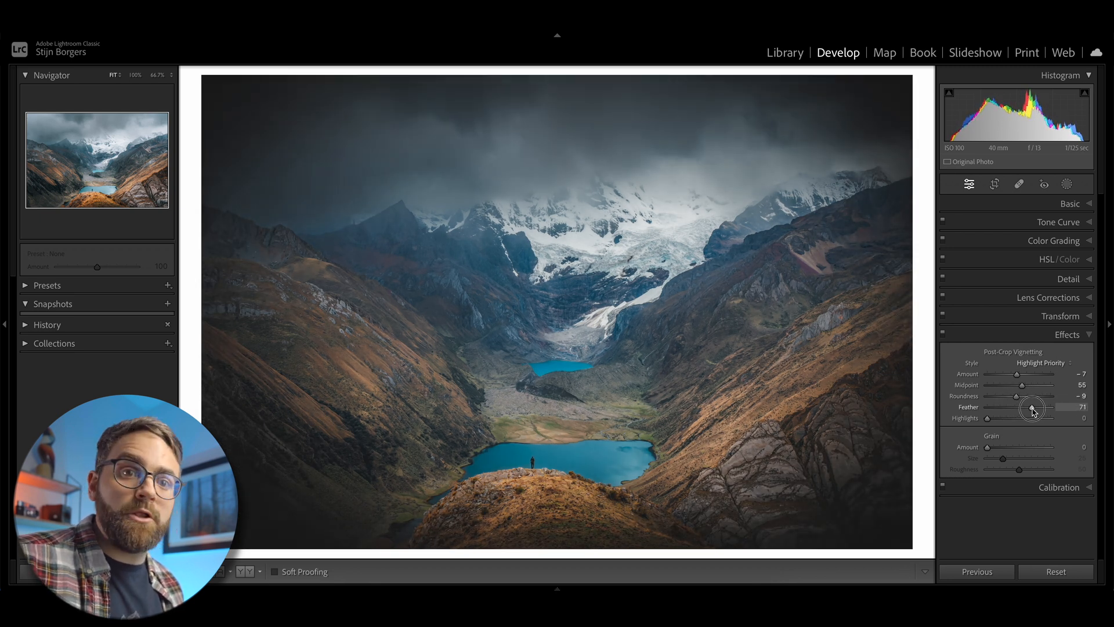
left_click_drag(1029, 411, 1035, 411)
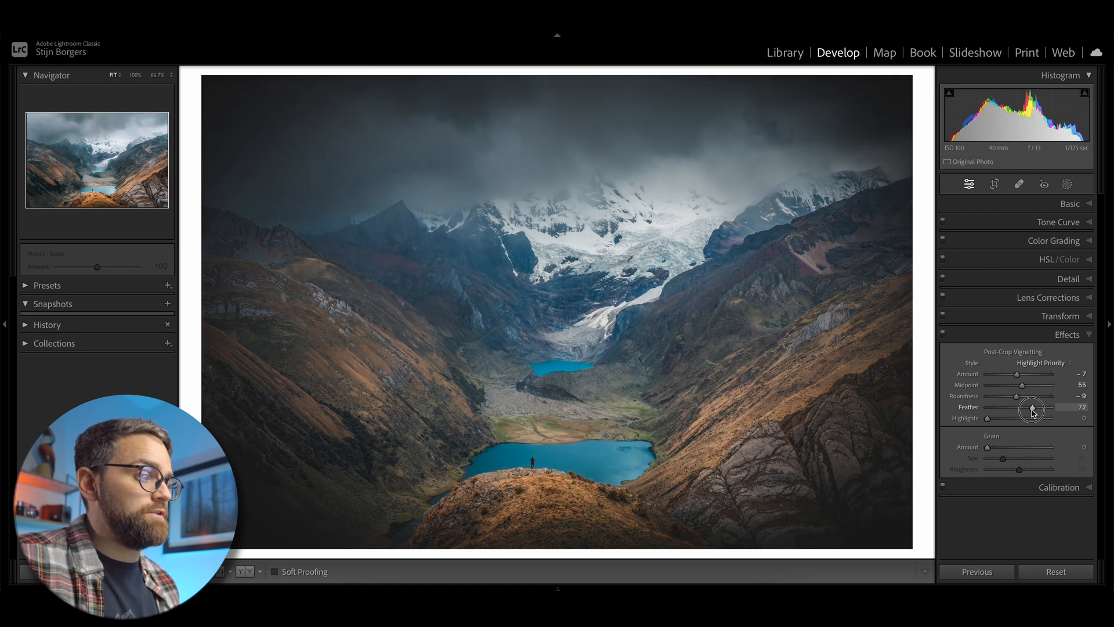
left_click_drag(1035, 411, 1027, 411)
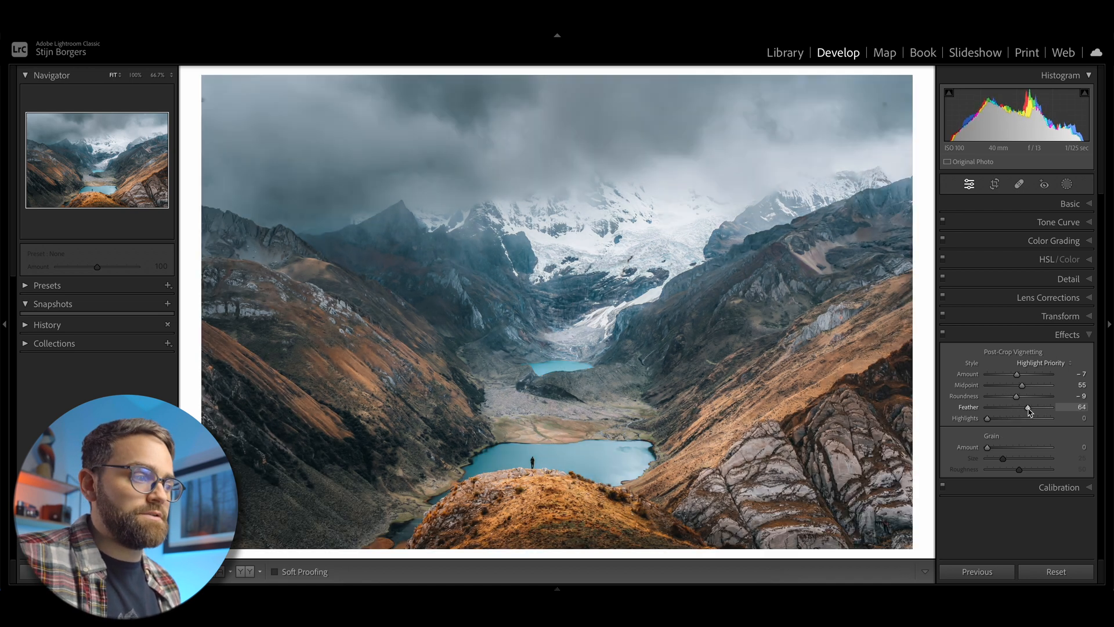